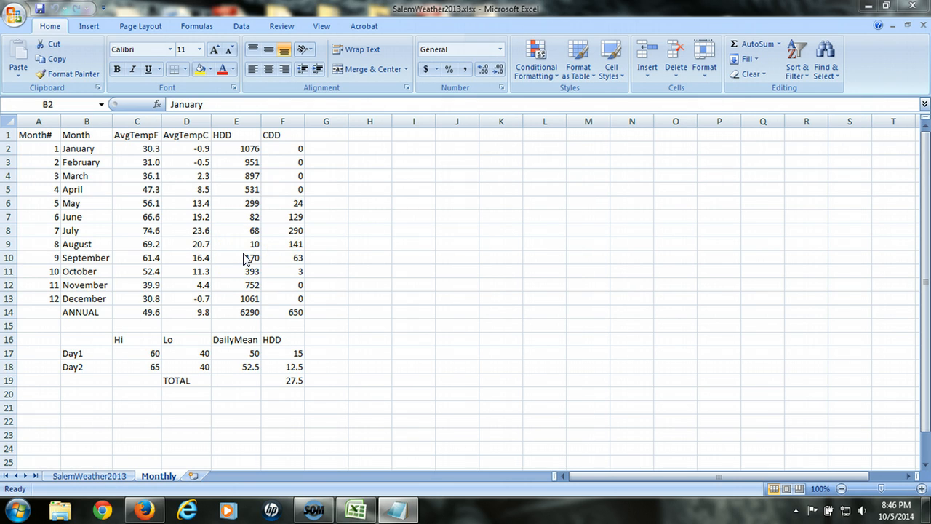
Step: Copy the monthly weather table from Month through CDD, January to December
{"action": "left_click", "coordinate": [86, 148]}
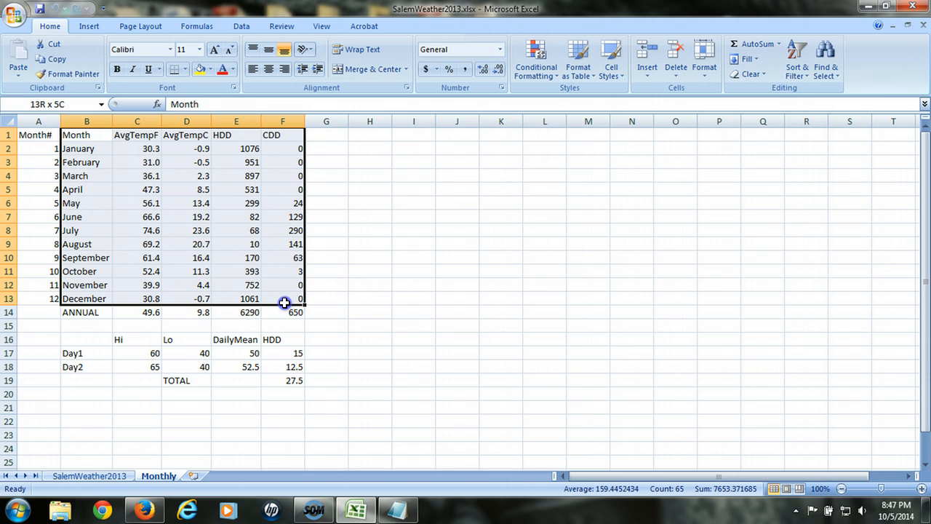
{"action": "right_click", "coordinate": [297, 258]}
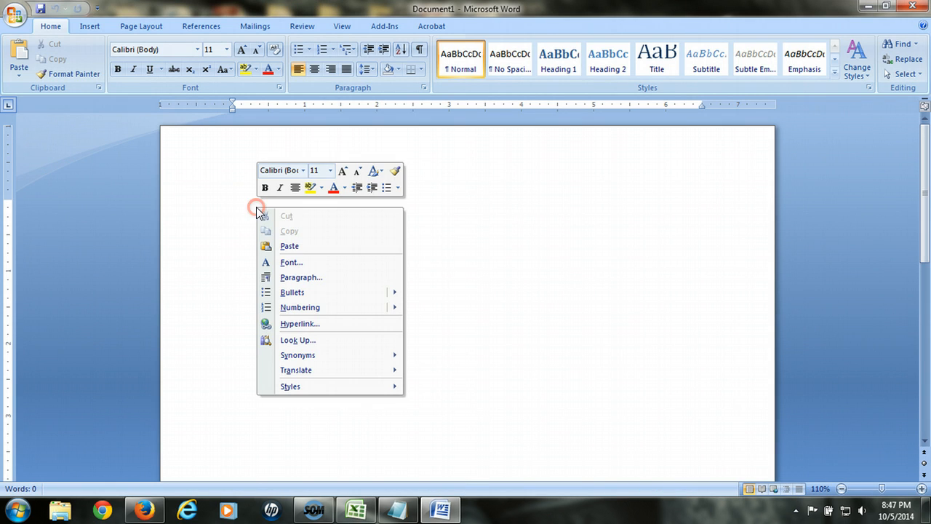
Step: Paste the weather table into Word and apply Grid borders via Borders and Shading
{"action": "left_click", "coordinate": [288, 245]}
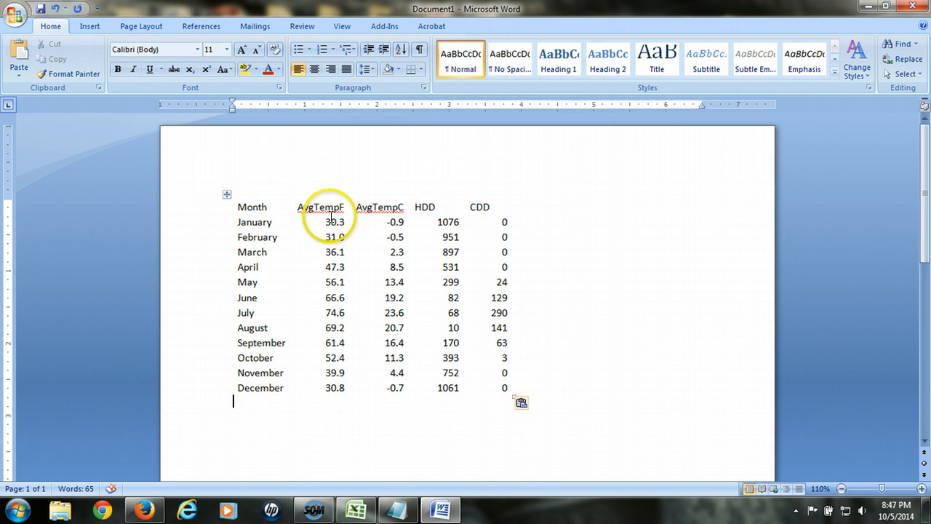
{"action": "left_click", "coordinate": [329, 222]}
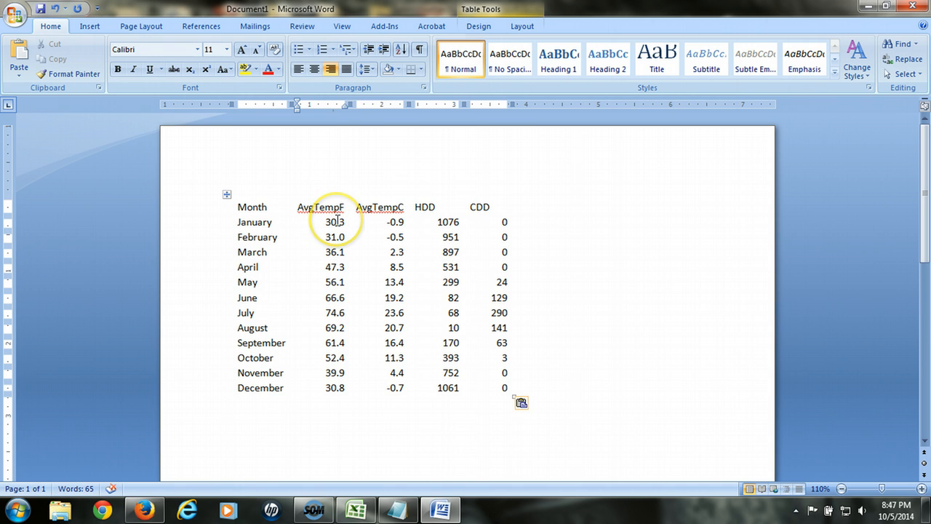
{"action": "right_click", "coordinate": [336, 221]}
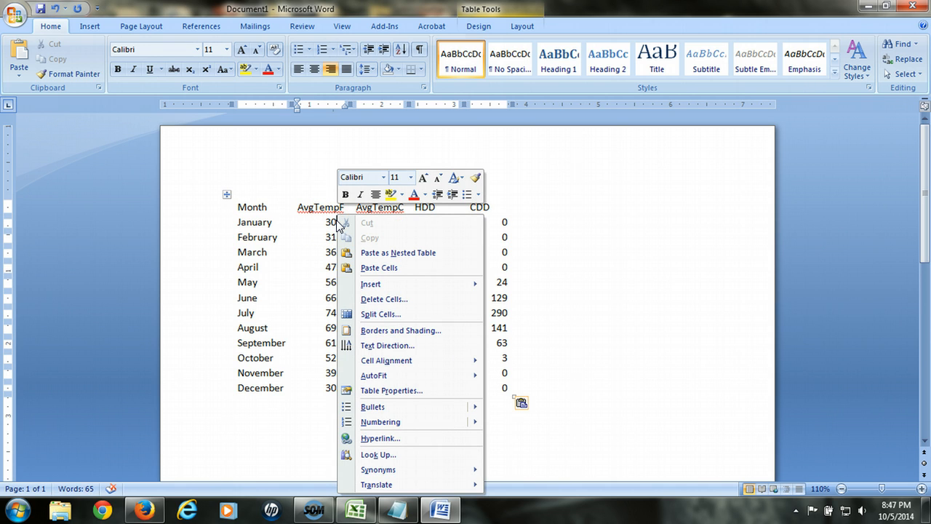
{"action": "mouse_move", "coordinate": [422, 335]}
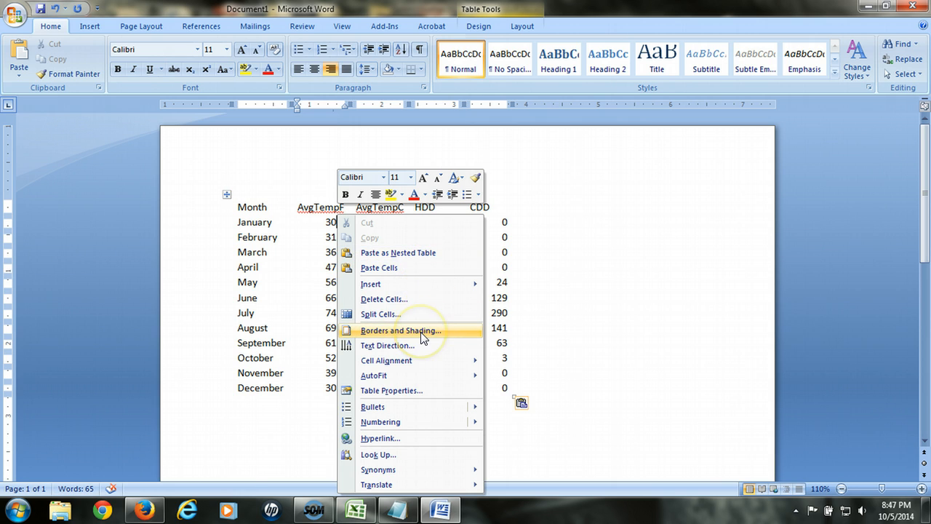
{"action": "left_click", "coordinate": [402, 330]}
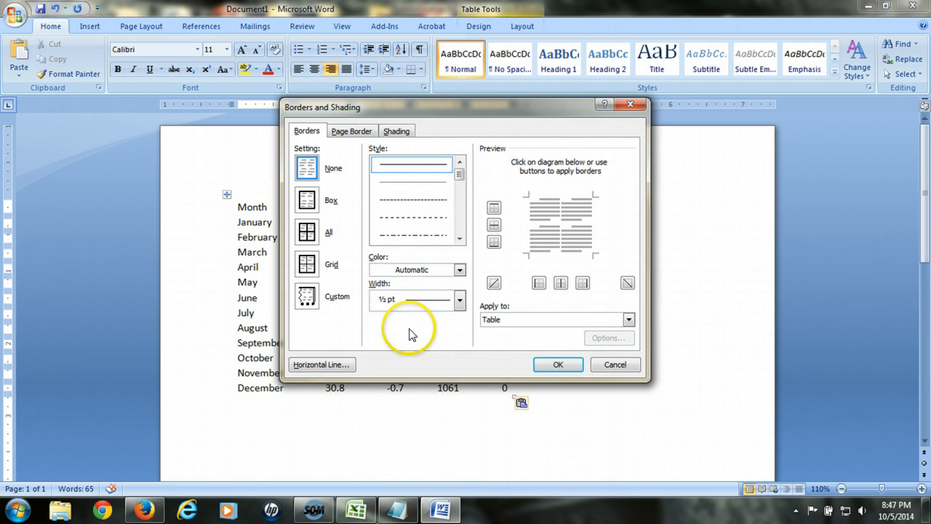
{"action": "left_click", "coordinate": [307, 263]}
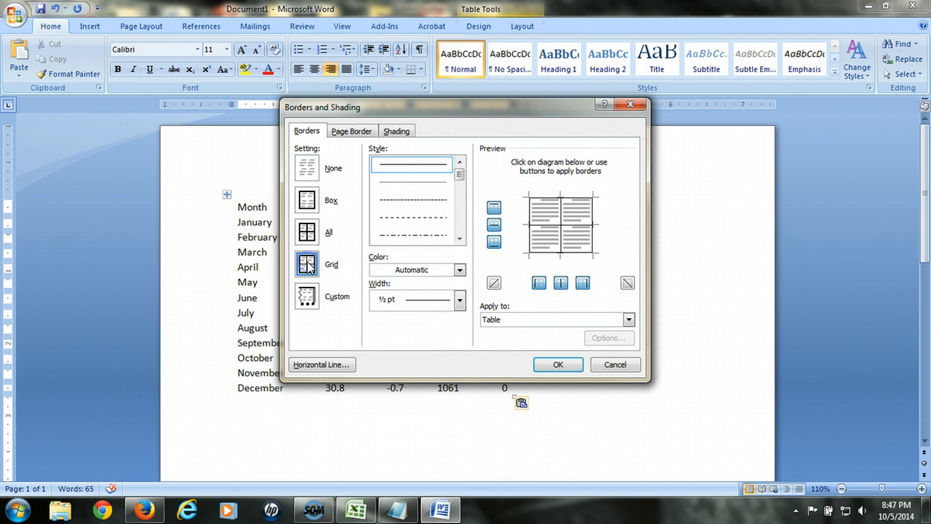
{"action": "left_click", "coordinate": [559, 364]}
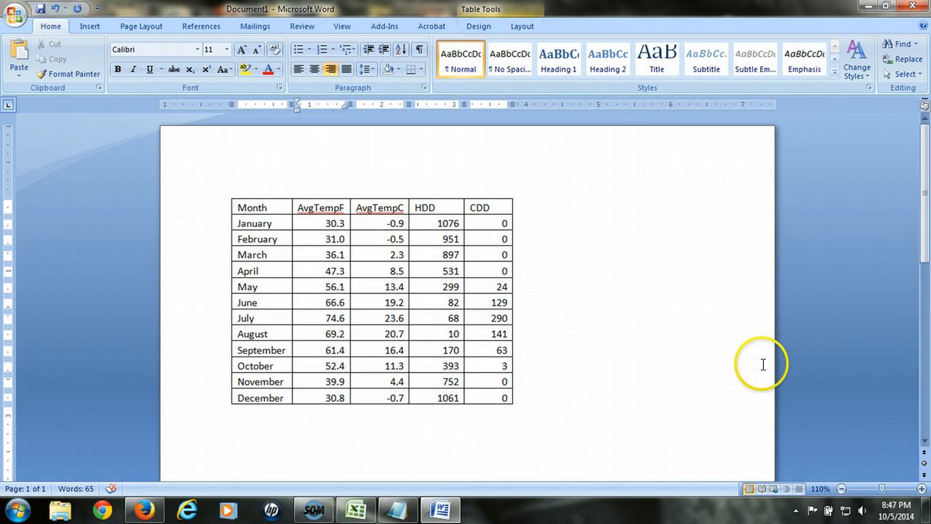
{"action": "left_click", "coordinate": [334, 224]}
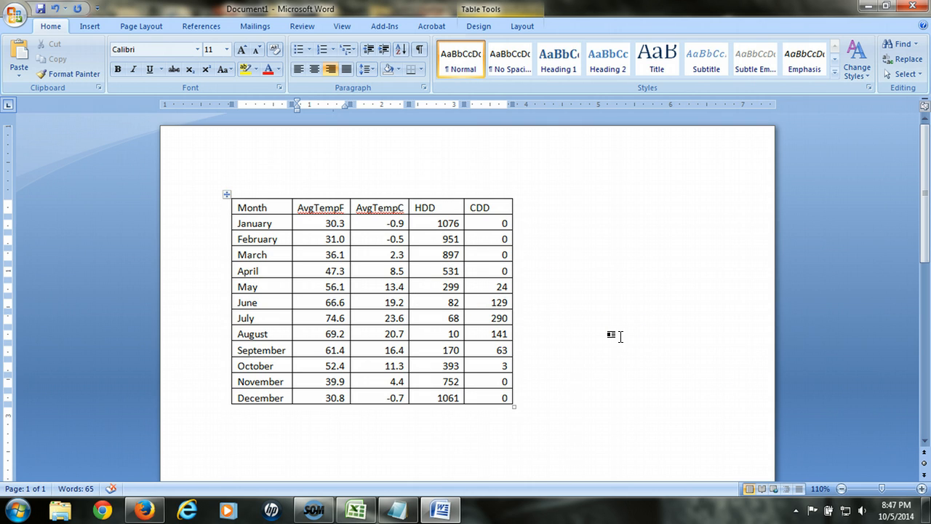
{"action": "left_click", "coordinate": [334, 222]}
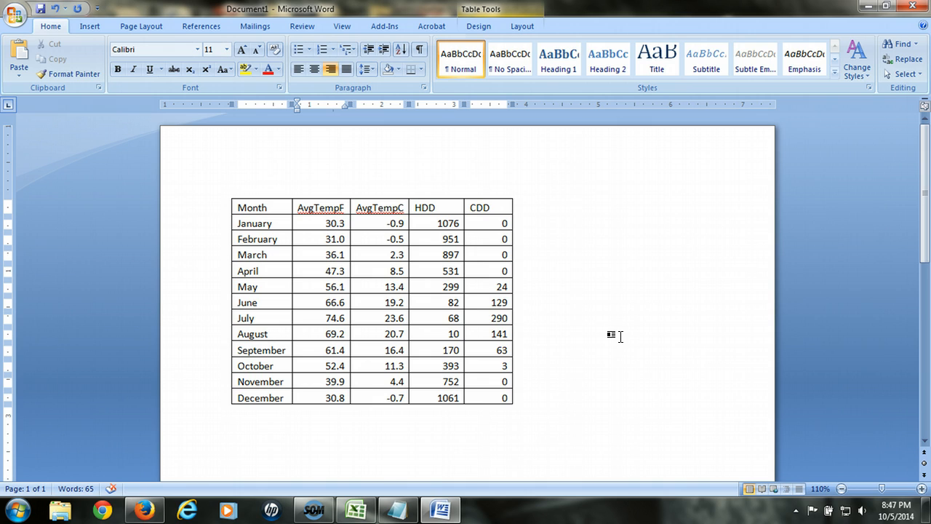
{"action": "left_click", "coordinate": [334, 222]}
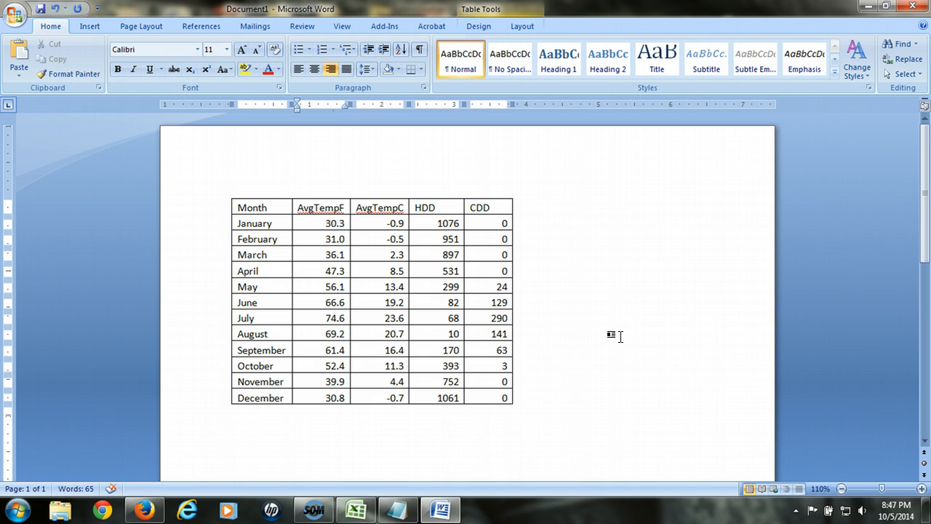
{"action": "left_click", "coordinate": [336, 224]}
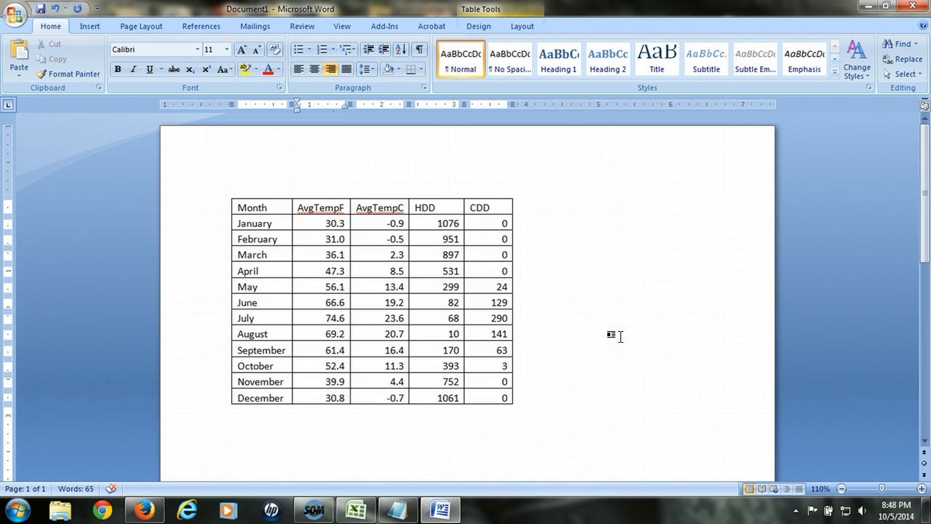
{"action": "left_click", "coordinate": [335, 222]}
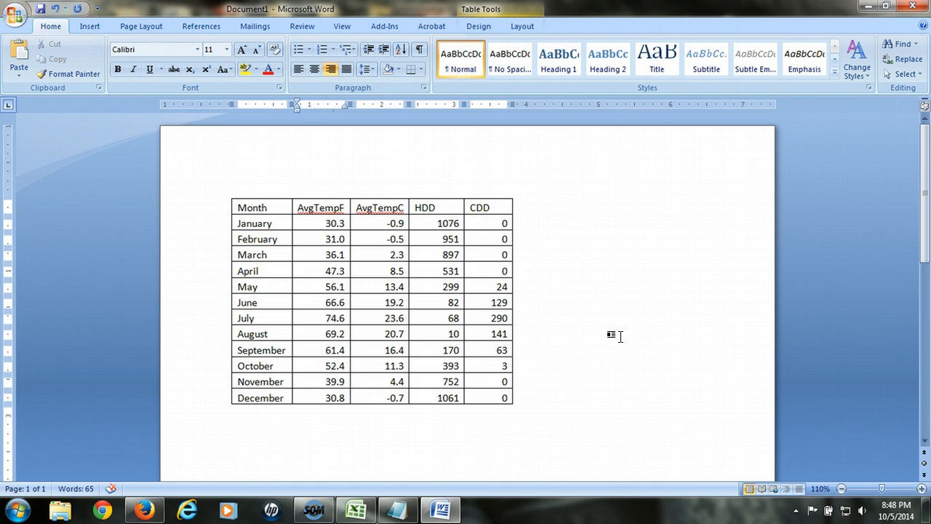
{"action": "left_click", "coordinate": [335, 224]}
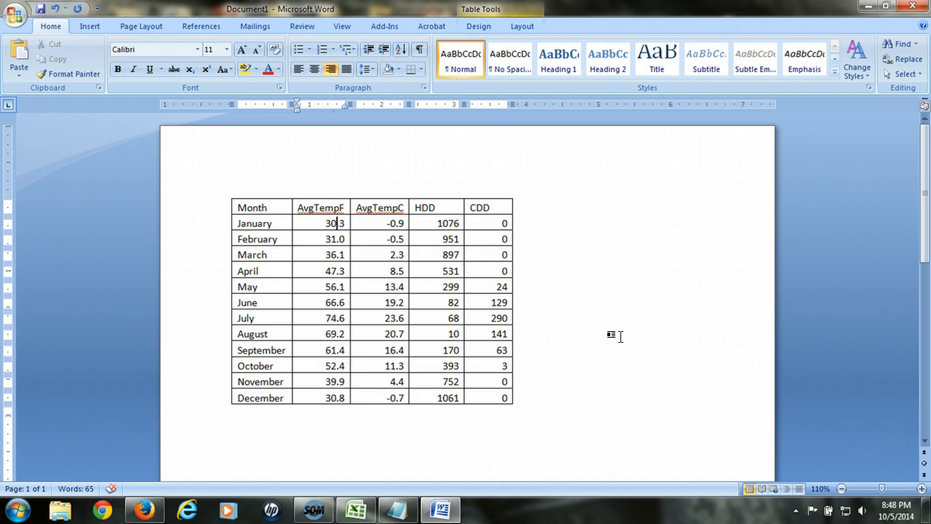
{"action": "mouse_move", "coordinate": [597, 311]}
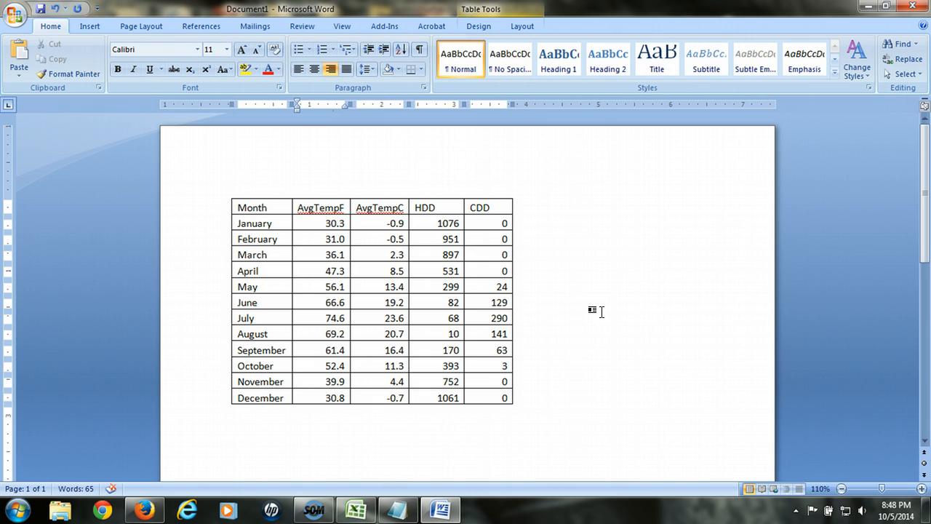
{"action": "left_click", "coordinate": [335, 223]}
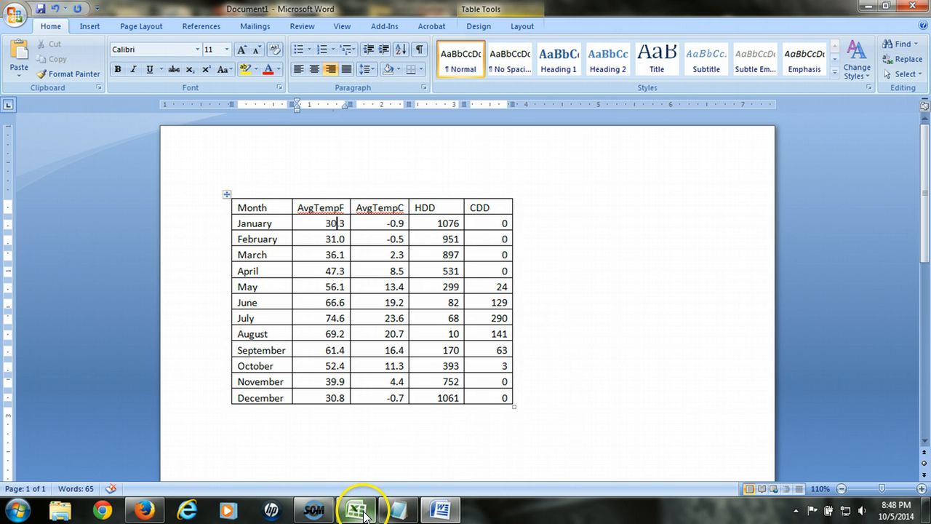
Step: Insert a Line with Markers chart of monthly AvgTempF from the Month and AvgTempF columns
{"action": "left_click", "coordinate": [355, 509]}
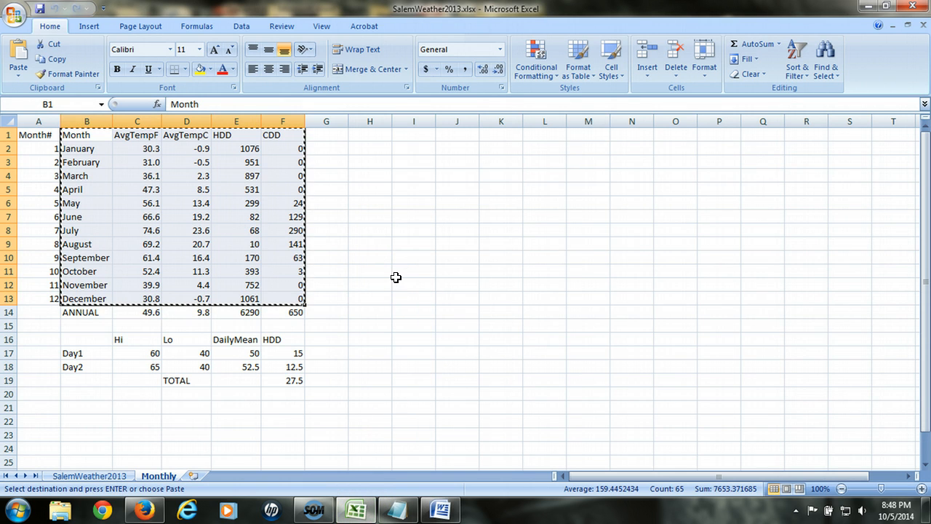
{"action": "left_click", "coordinate": [413, 257]}
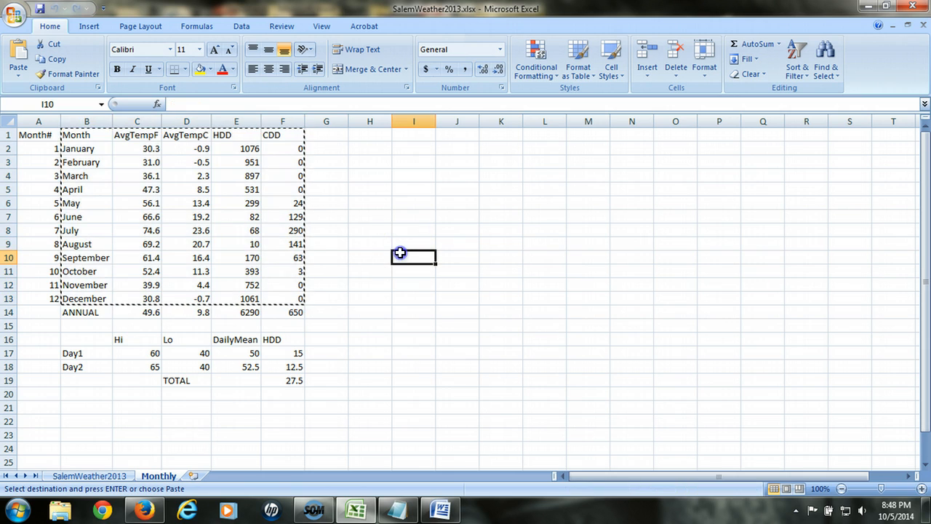
{"action": "mouse_move", "coordinate": [401, 231]}
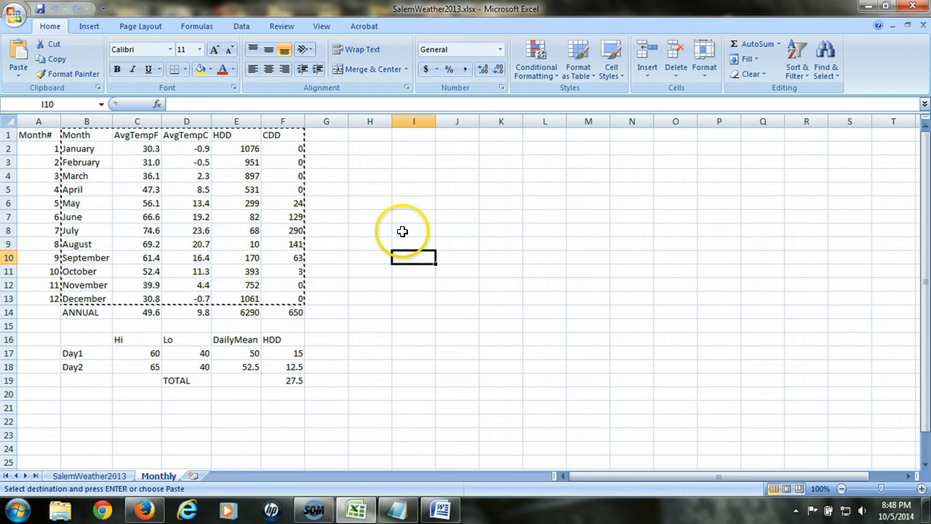
{"action": "mouse_move", "coordinate": [430, 240]}
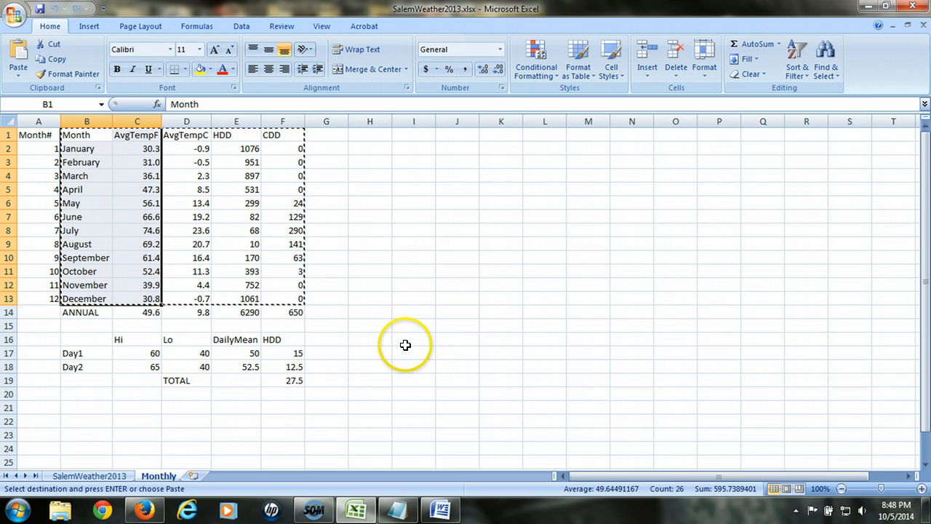
{"action": "left_click", "coordinate": [87, 26]}
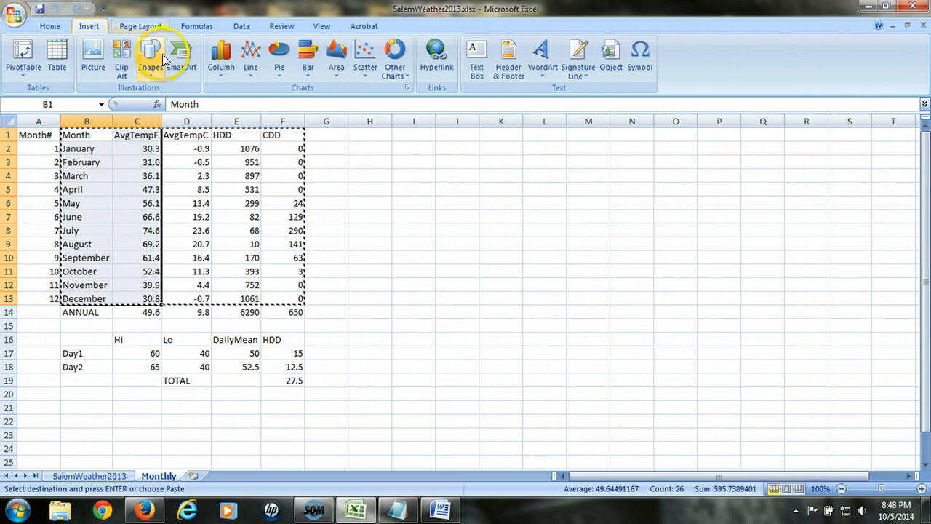
{"action": "left_click", "coordinate": [250, 58]}
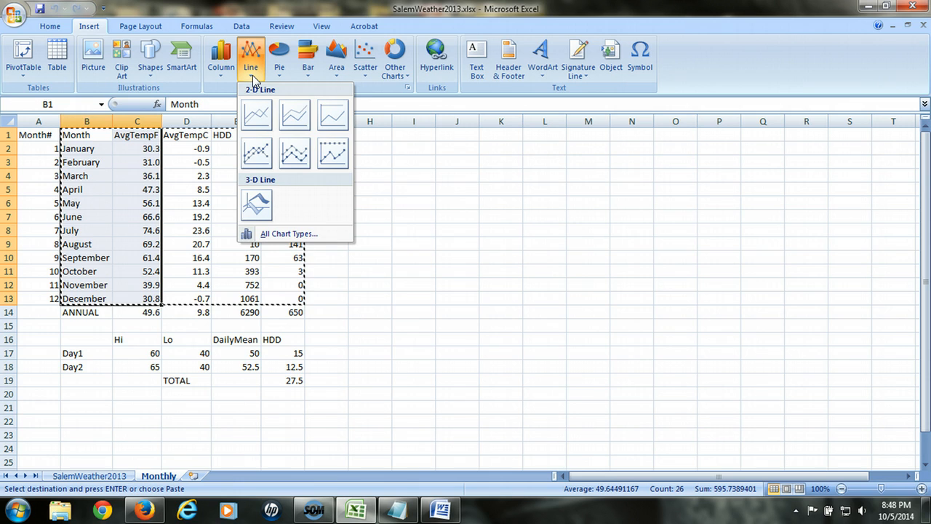
{"action": "mouse_move", "coordinate": [256, 155]}
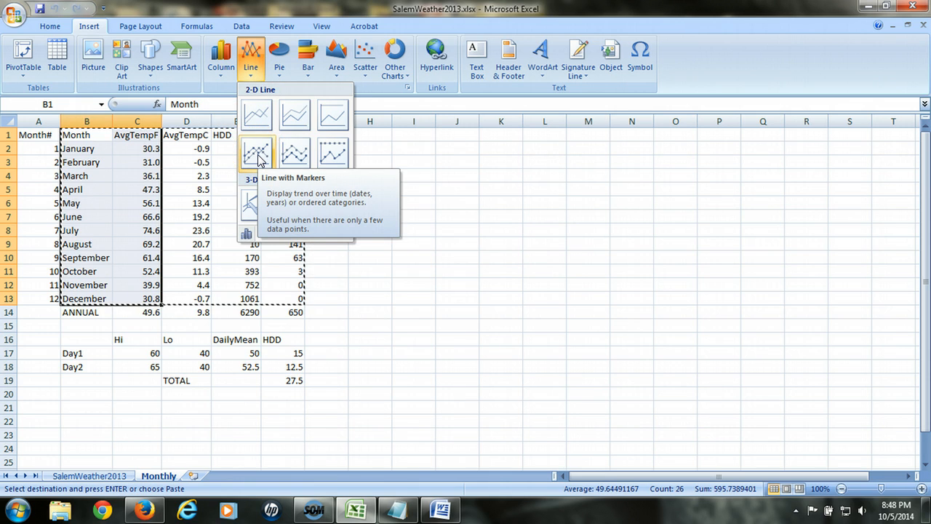
{"action": "left_click", "coordinate": [256, 153]}
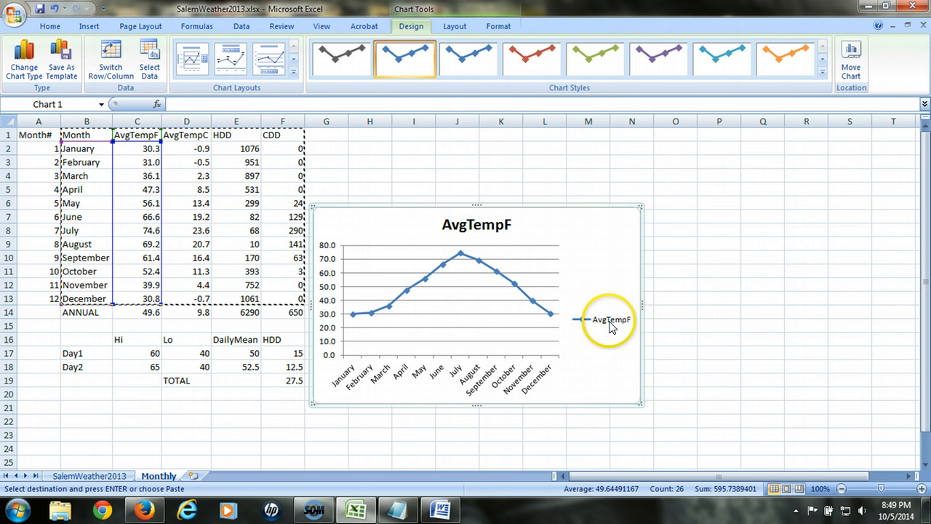
Step: Delete the AvgTempF chart's legend and copy the chart for the Word document
{"action": "left_click", "coordinate": [611, 320]}
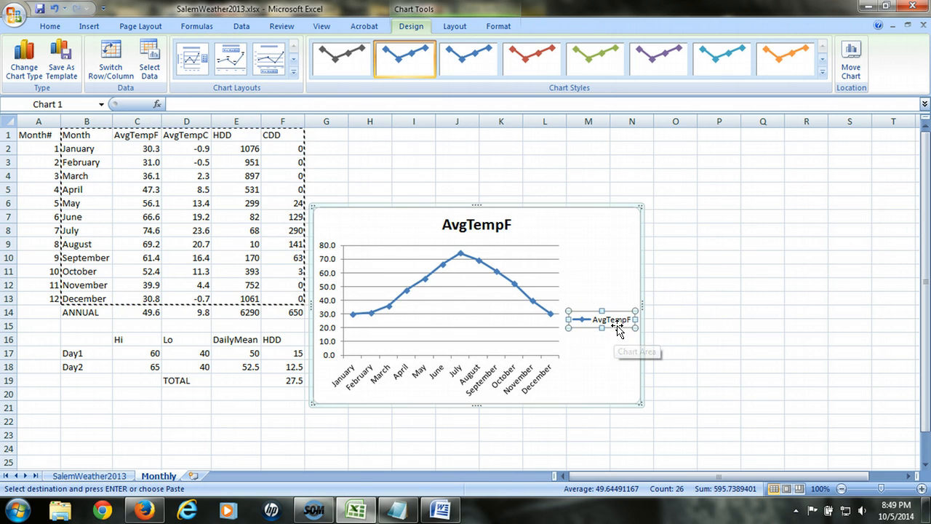
{"action": "right_click", "coordinate": [597, 320]}
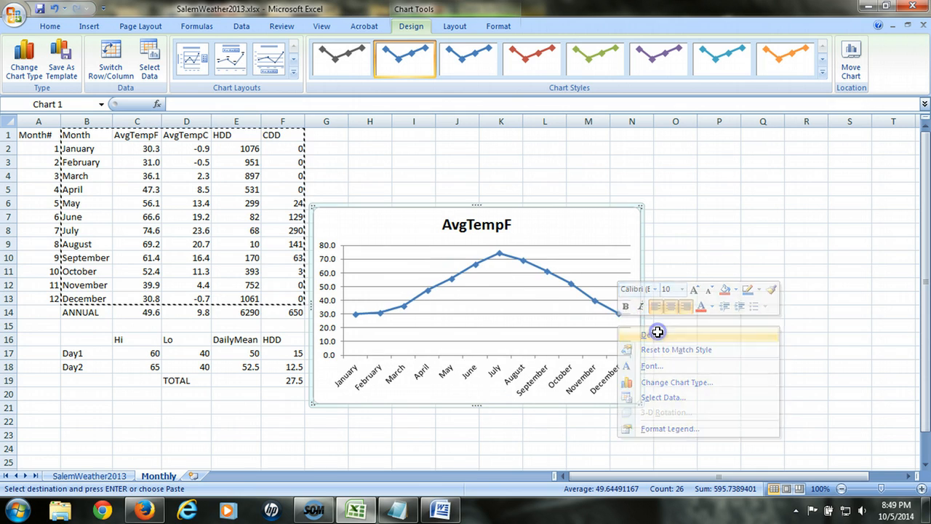
{"action": "left_click", "coordinate": [716, 344]}
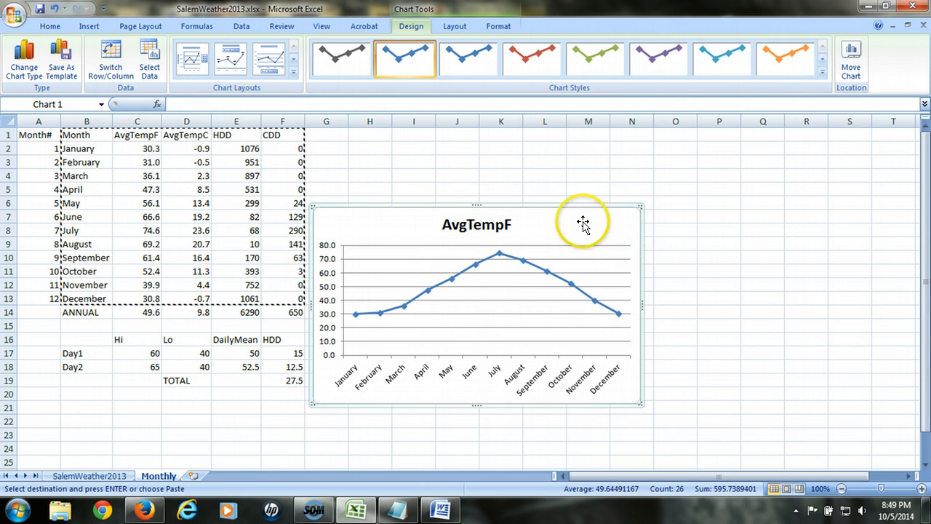
{"action": "right_click", "coordinate": [582, 222]}
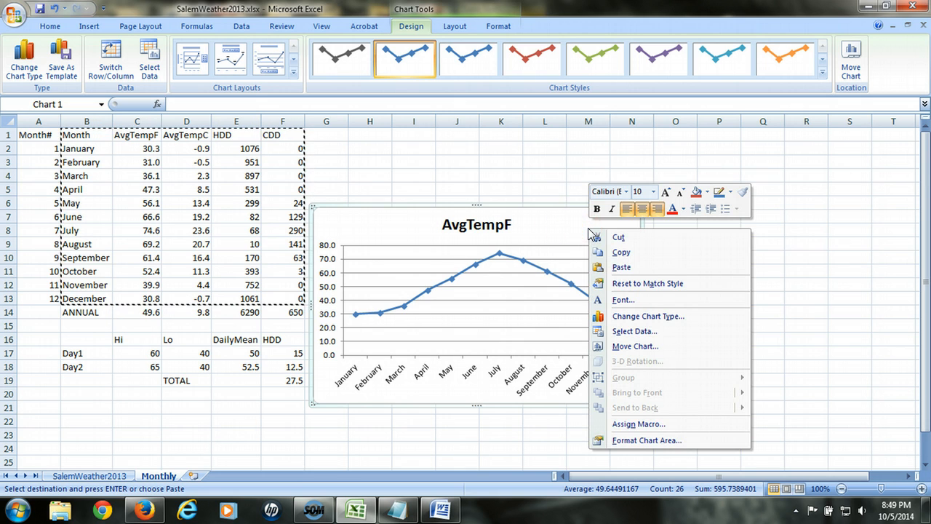
{"action": "left_click", "coordinate": [621, 252]}
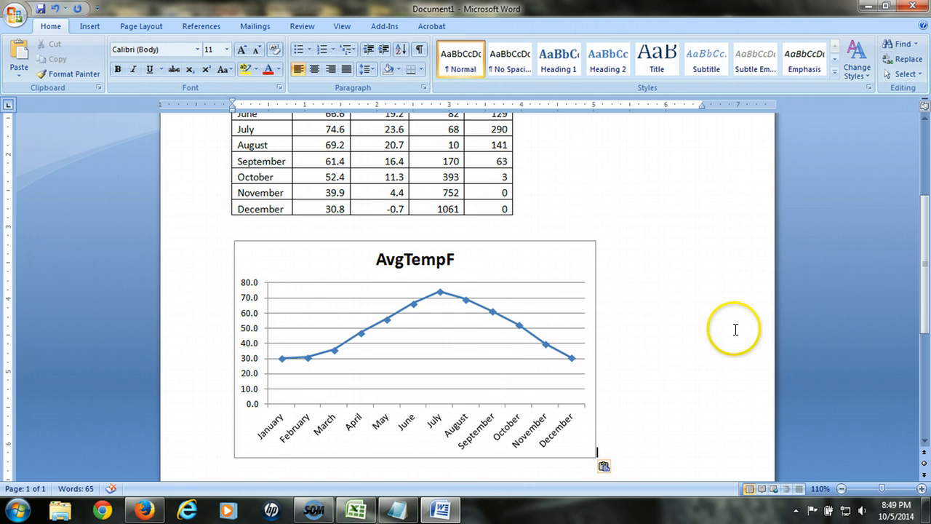
{"action": "mouse_move", "coordinate": [355, 509]}
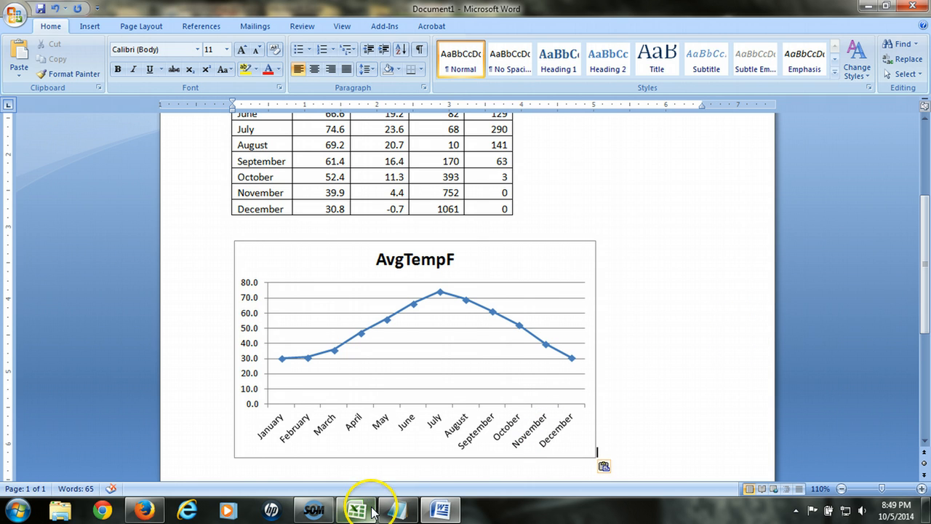
Step: Return to Excel and bring up the column chart types for the HDD and CDD data
{"action": "left_click", "coordinate": [355, 509]}
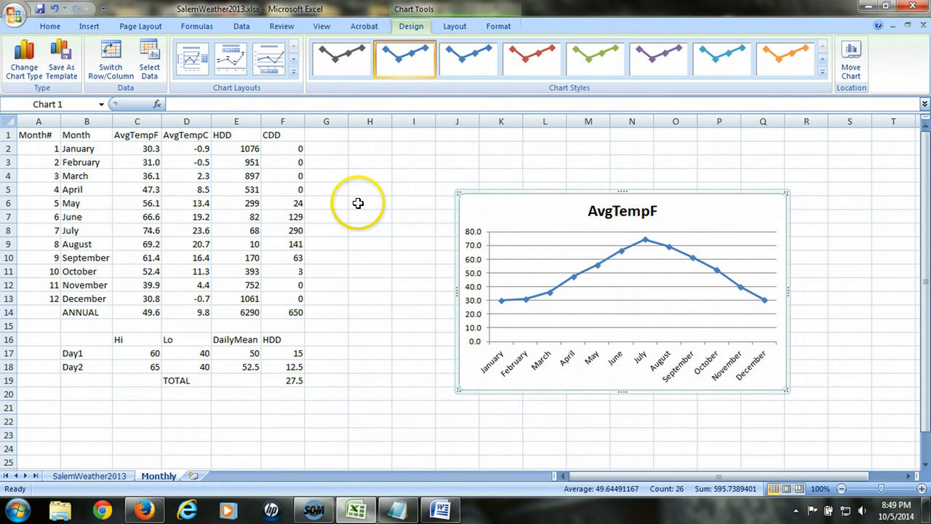
{"action": "mouse_move", "coordinate": [435, 219]}
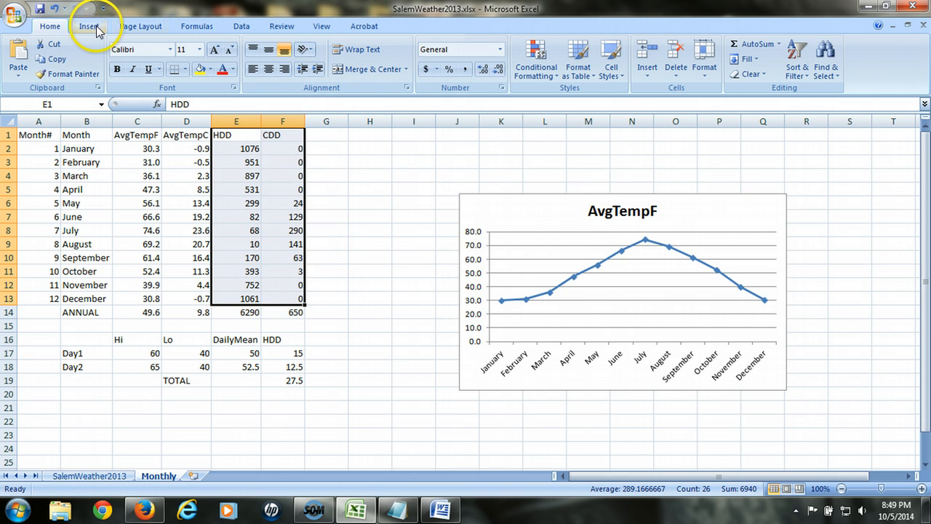
{"action": "left_click", "coordinate": [88, 26]}
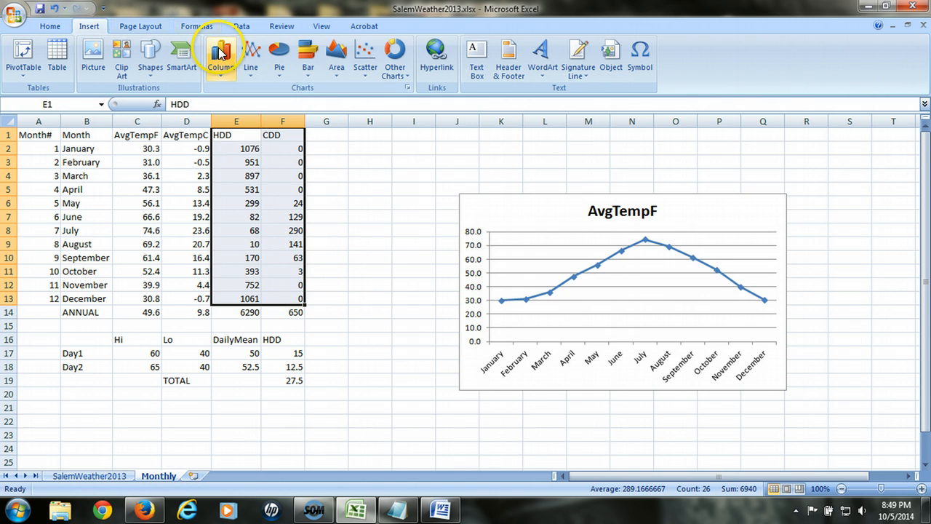
{"action": "mouse_move", "coordinate": [221, 58]}
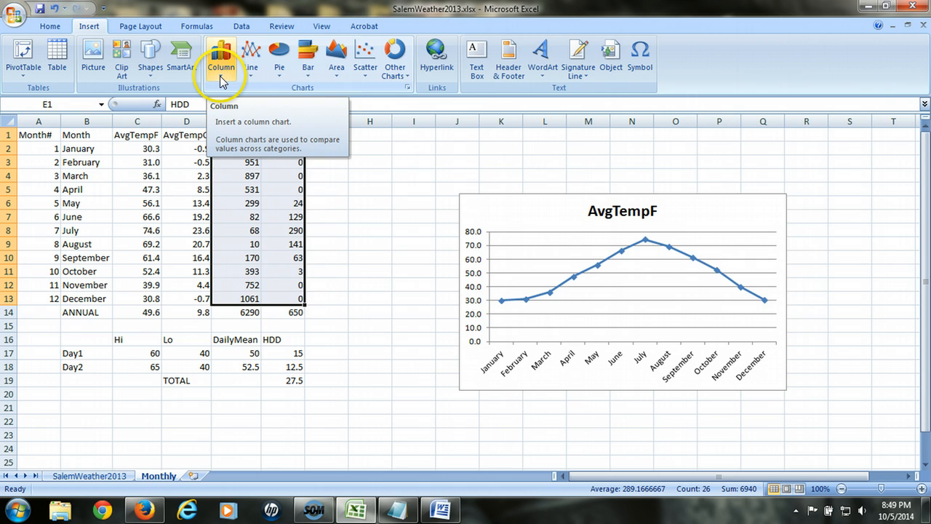
{"action": "left_click", "coordinate": [221, 55]}
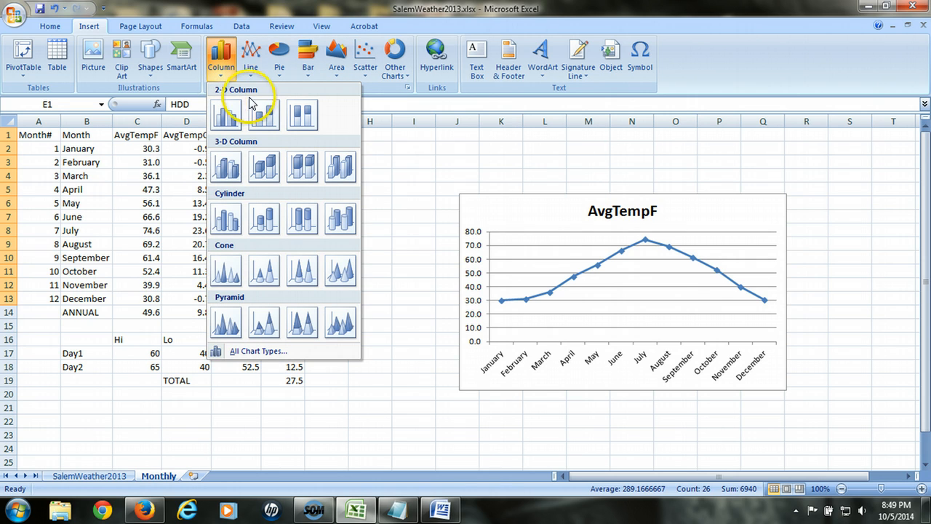
{"action": "mouse_move", "coordinate": [265, 114]}
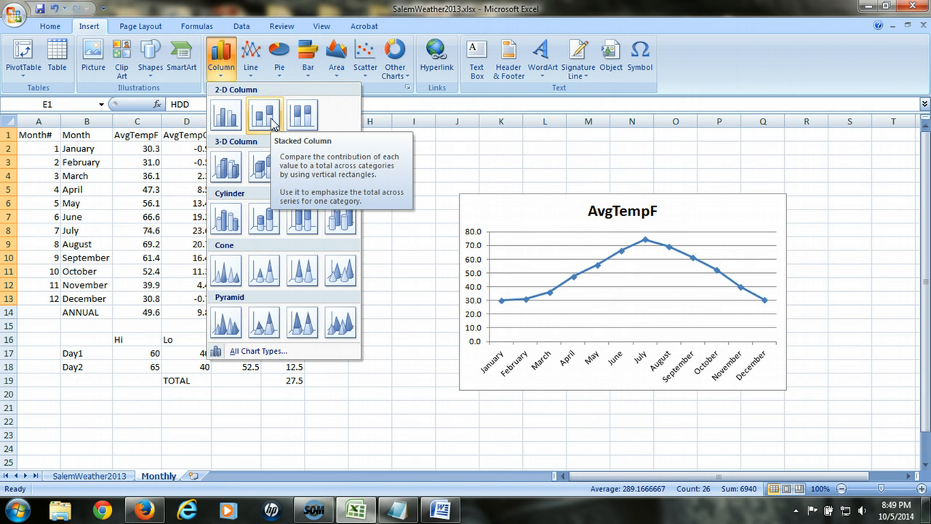
{"action": "mouse_move", "coordinate": [270, 117]}
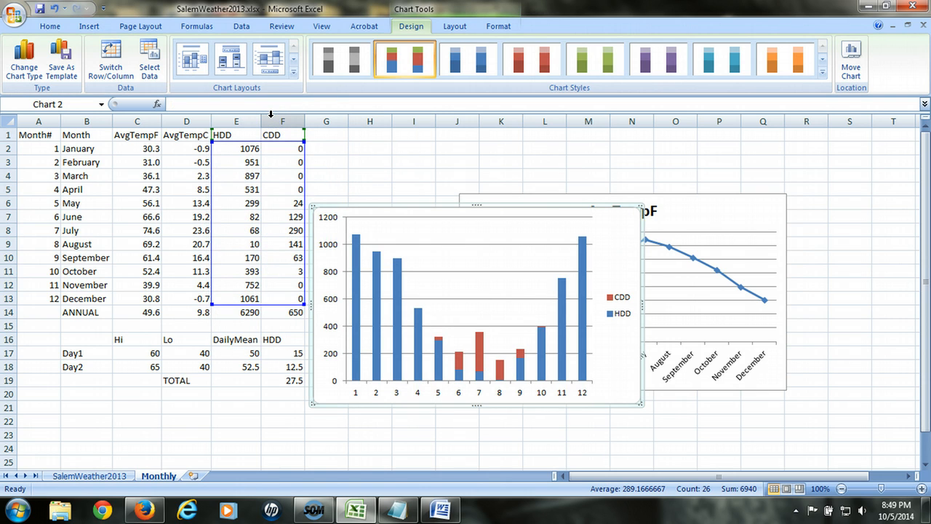
{"action": "mouse_move", "coordinate": [603, 372]}
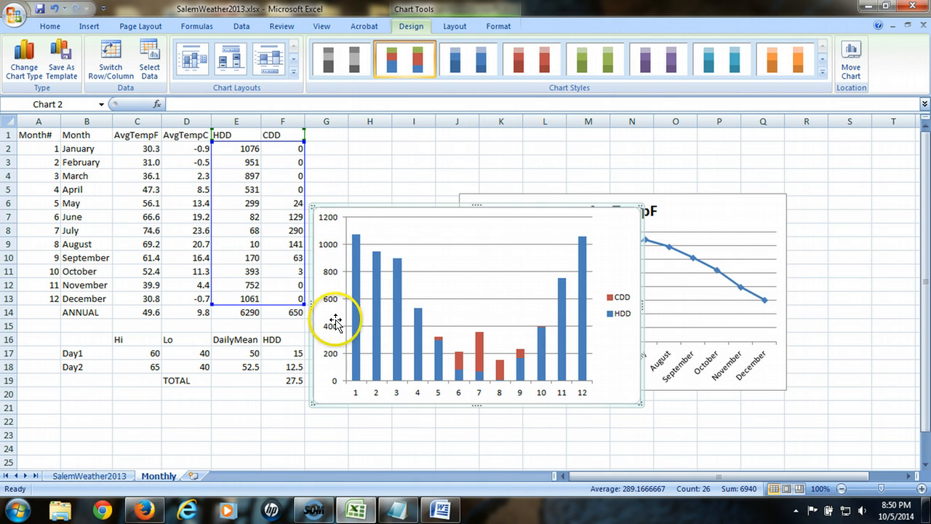
{"action": "mouse_move", "coordinate": [430, 347]}
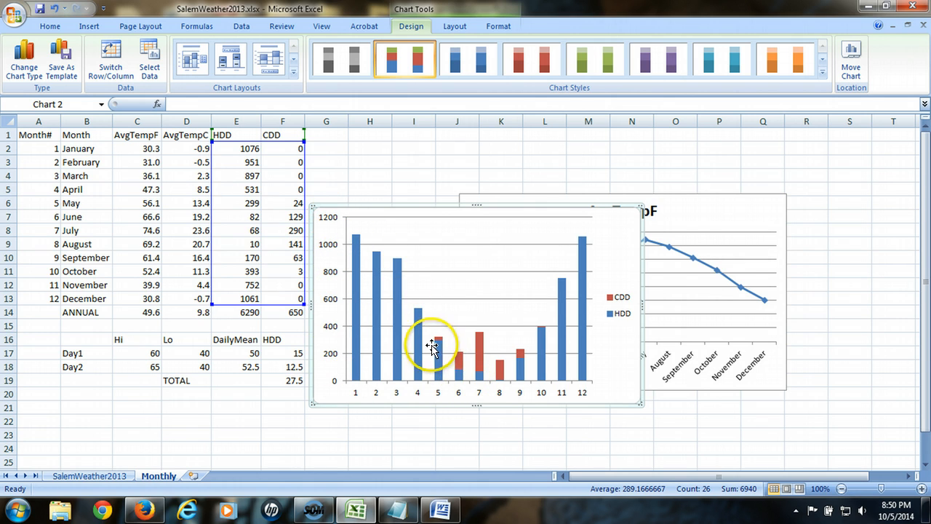
{"action": "mouse_move", "coordinate": [519, 375]}
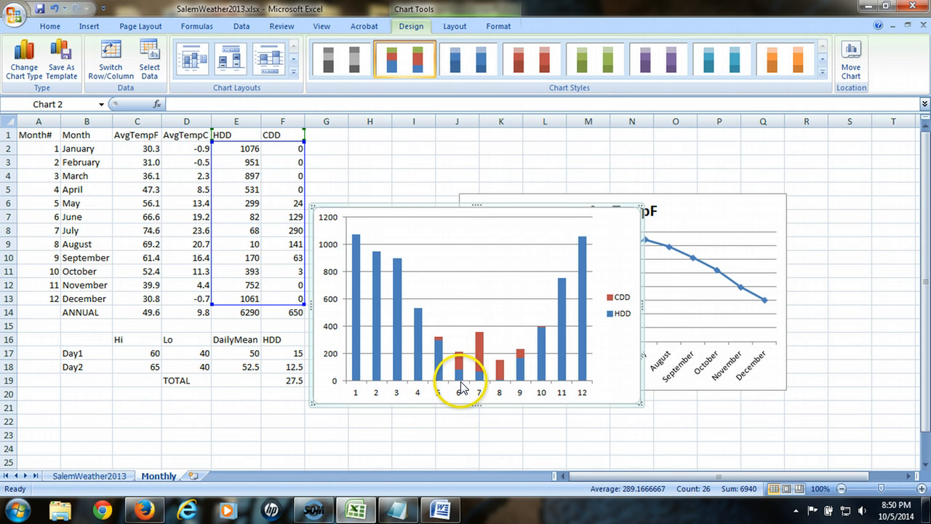
{"action": "mouse_move", "coordinate": [458, 356]}
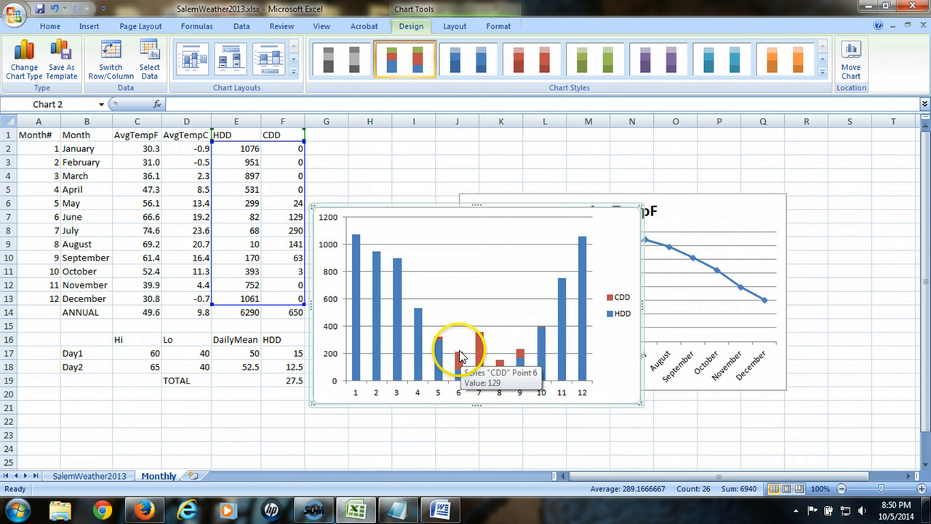
{"action": "mouse_move", "coordinate": [462, 384]}
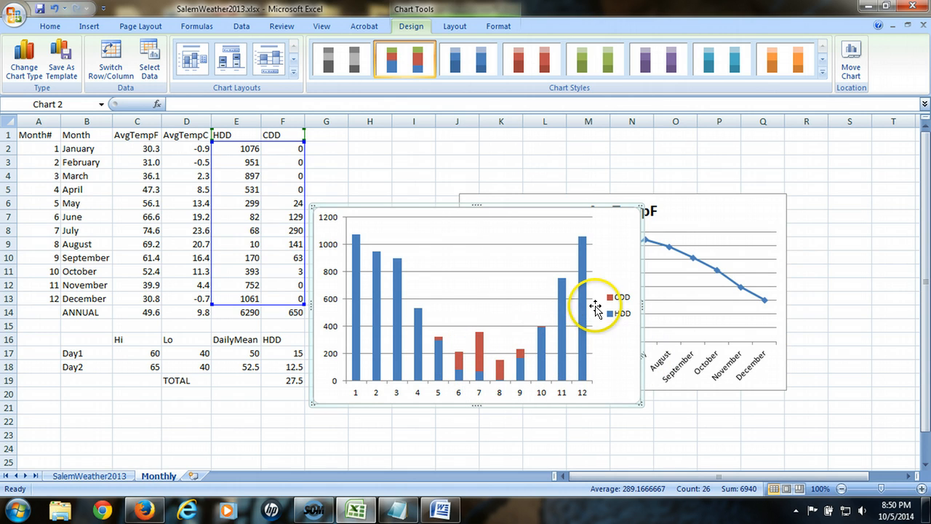
{"action": "mouse_move", "coordinate": [626, 274]}
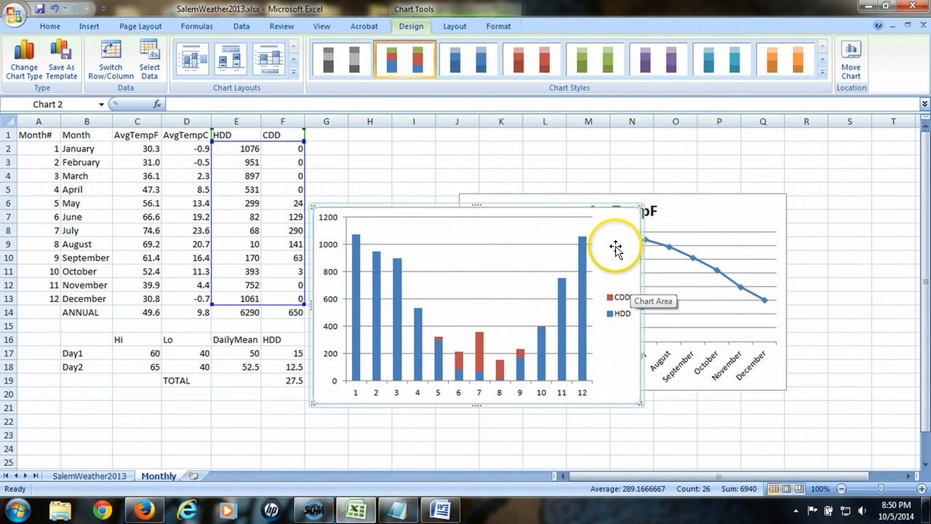
Step: Move the stacked HDD/CDD column chart to a new sheet, Chart1
{"action": "right_click", "coordinate": [616, 247]}
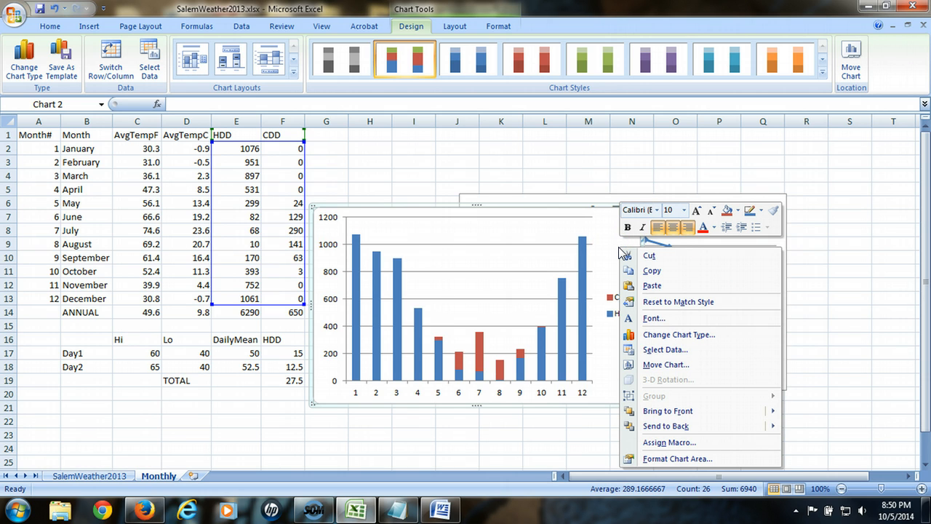
{"action": "mouse_move", "coordinate": [690, 372]}
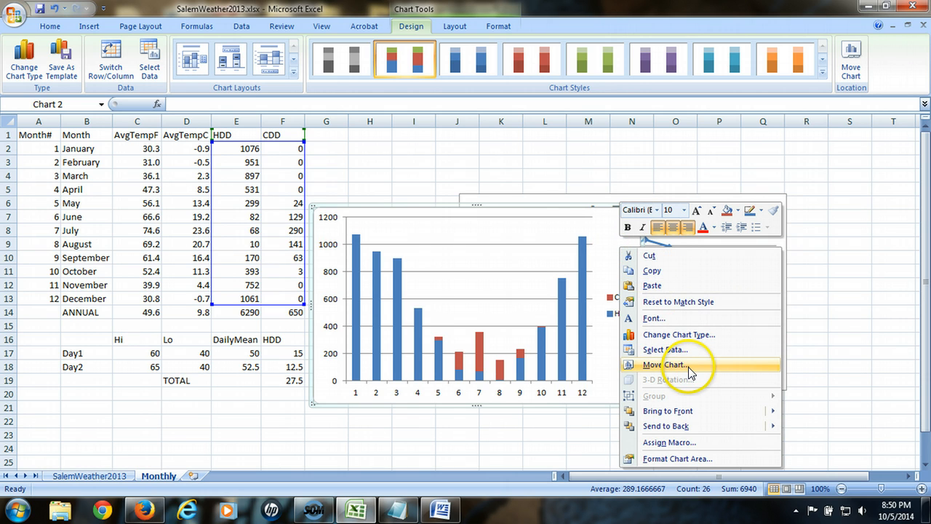
{"action": "left_click", "coordinate": [669, 364]}
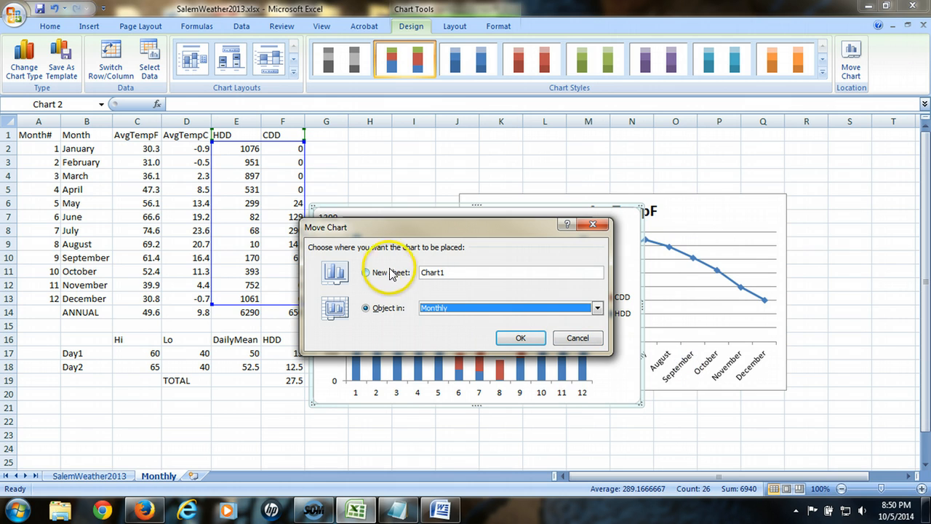
{"action": "left_click", "coordinate": [365, 272]}
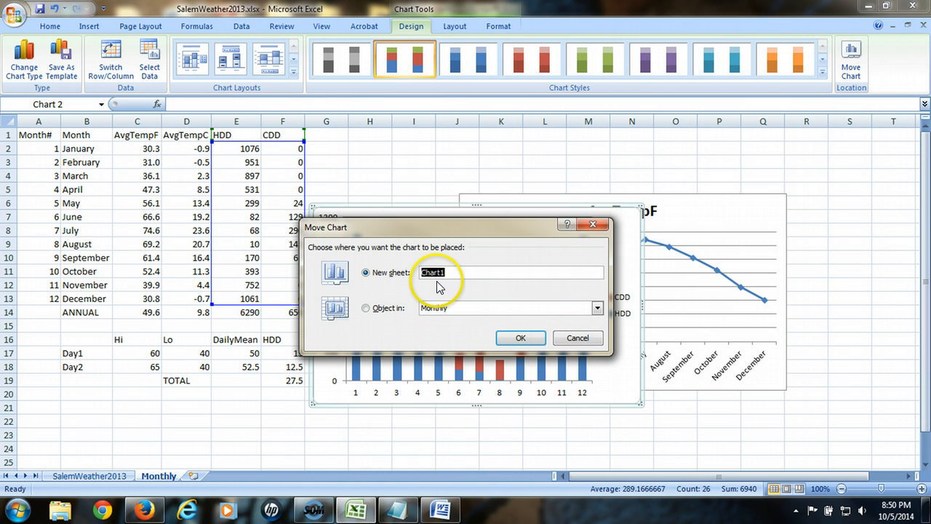
{"action": "left_click", "coordinate": [521, 337]}
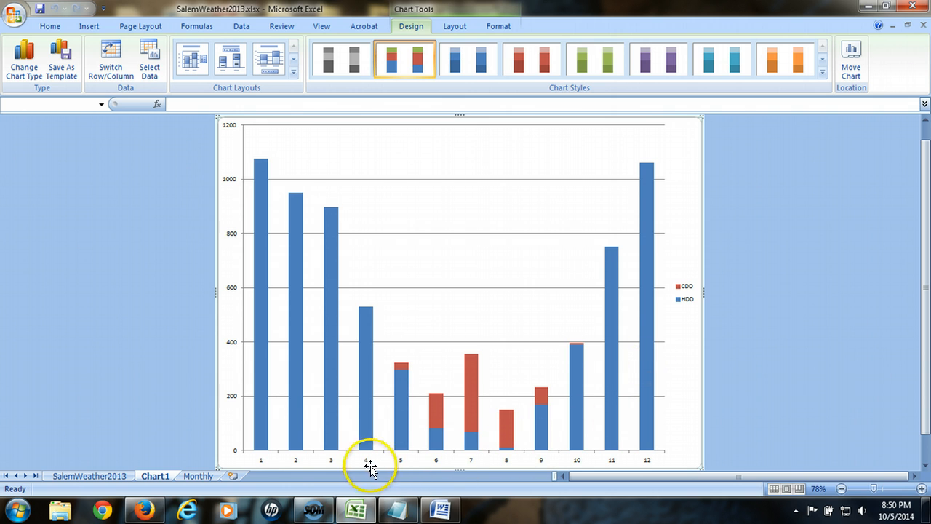
{"action": "mouse_move", "coordinate": [604, 480]}
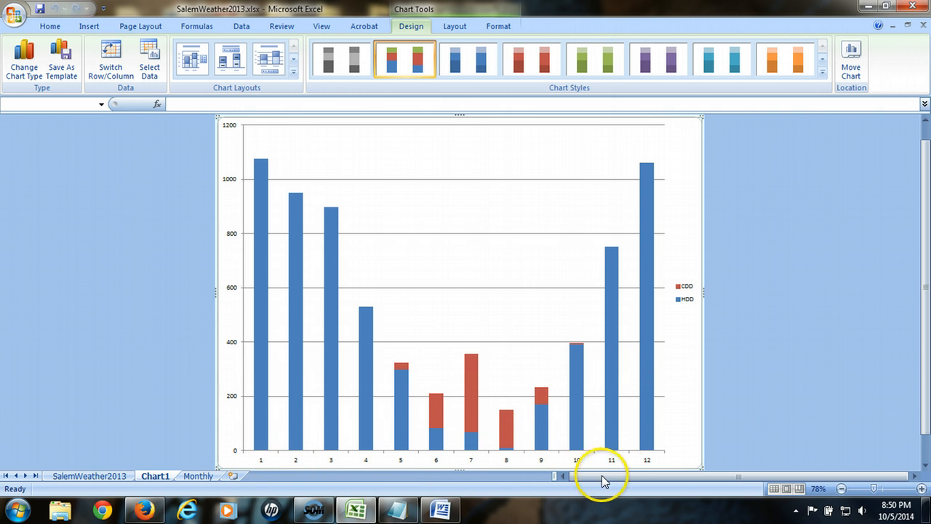
{"action": "mouse_move", "coordinate": [589, 460]}
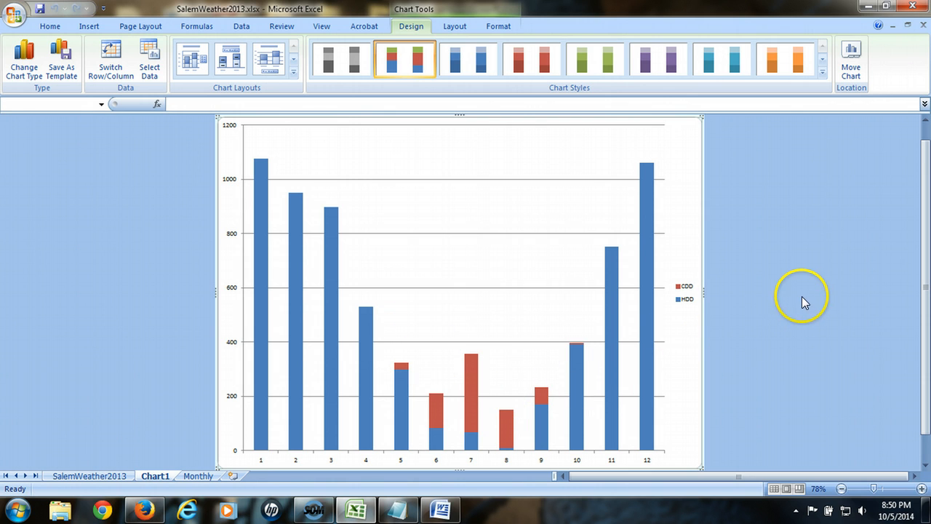
{"action": "mouse_move", "coordinate": [793, 251]}
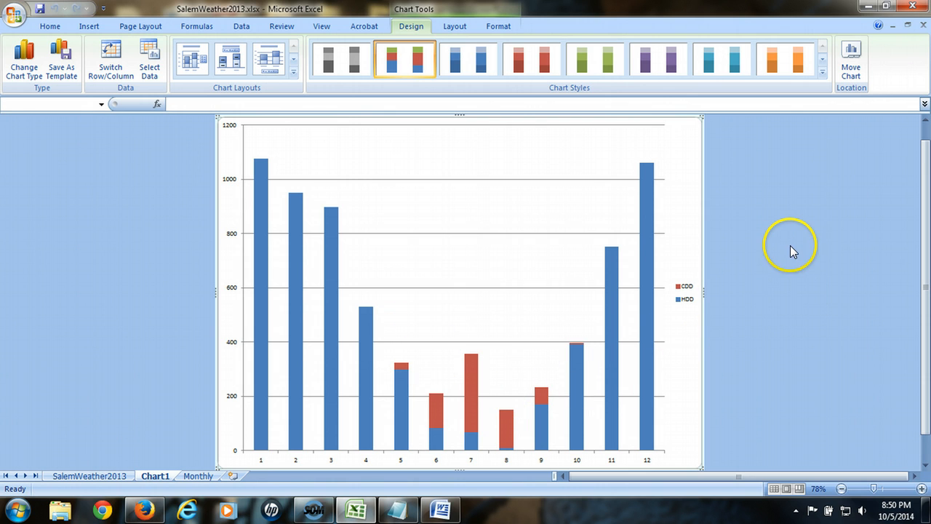
{"action": "mouse_move", "coordinate": [690, 180]}
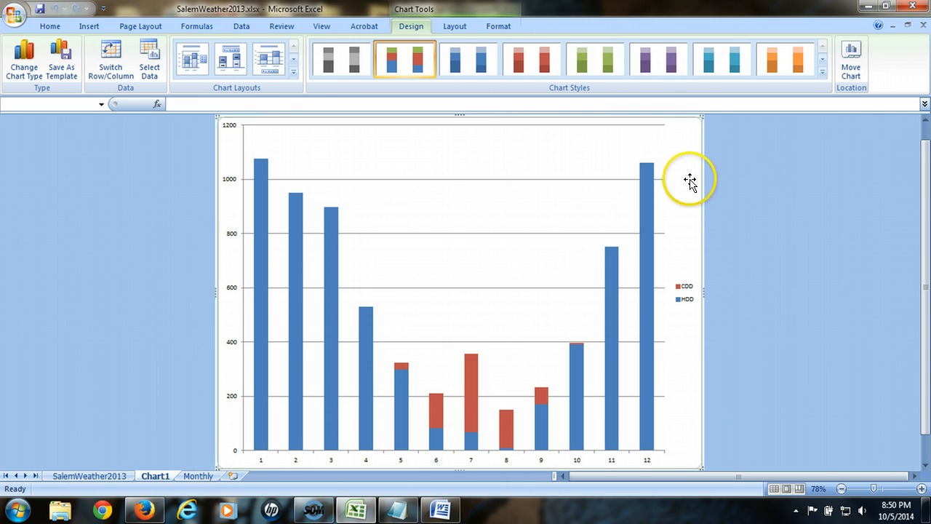
{"action": "mouse_move", "coordinate": [691, 195]}
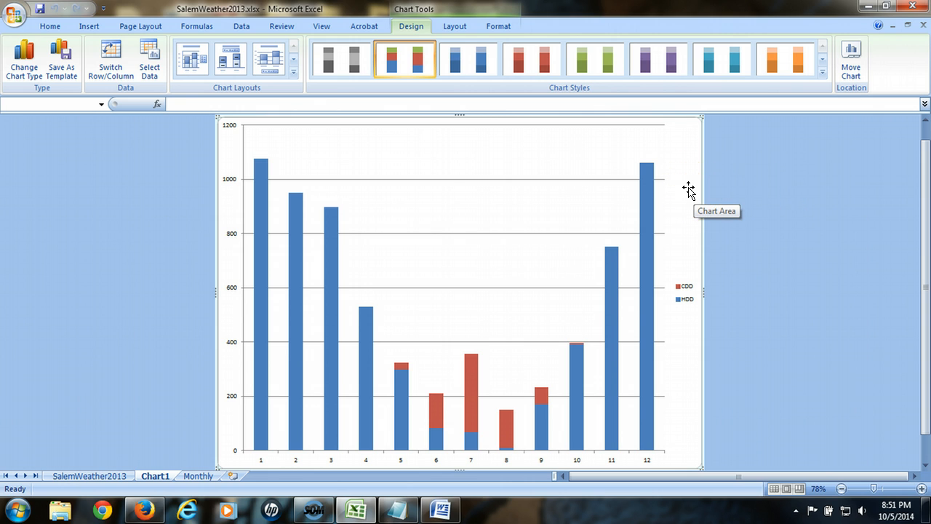
Step: Set the horizontal axis labels to Monthly!B2:B13 so columns show January through December
{"action": "right_click", "coordinate": [690, 188]}
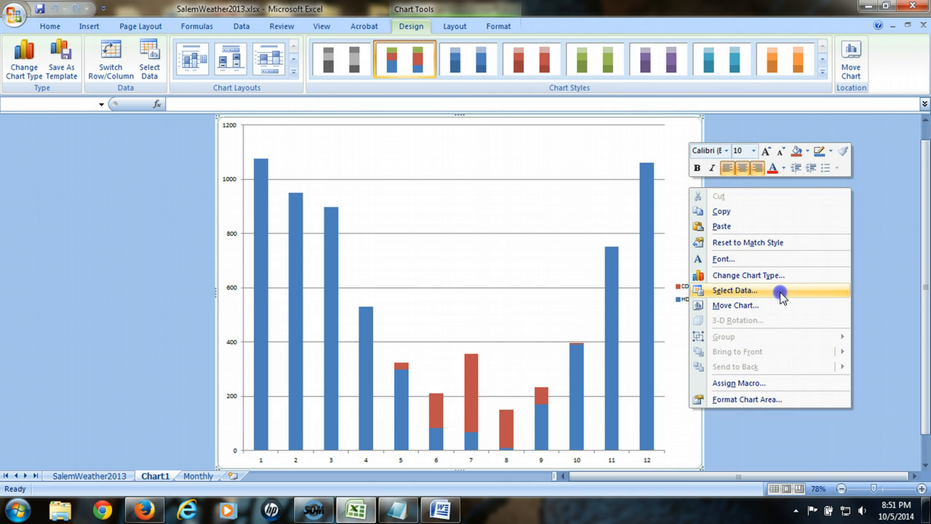
{"action": "left_click", "coordinate": [735, 291]}
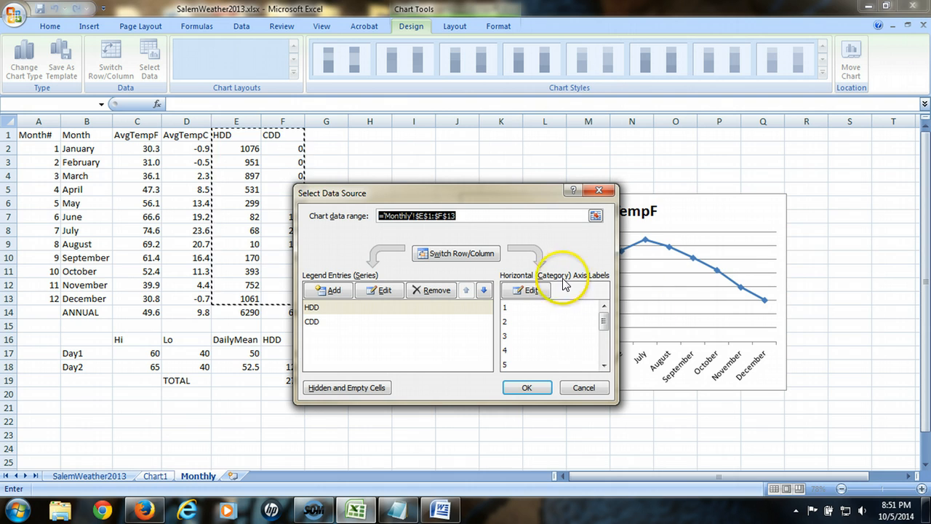
{"action": "mouse_move", "coordinate": [596, 289]}
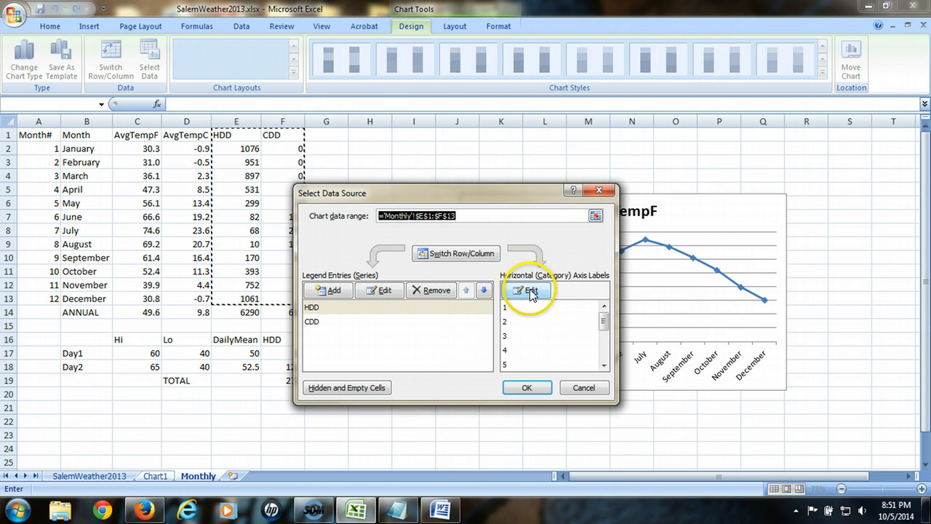
{"action": "left_click", "coordinate": [527, 291]}
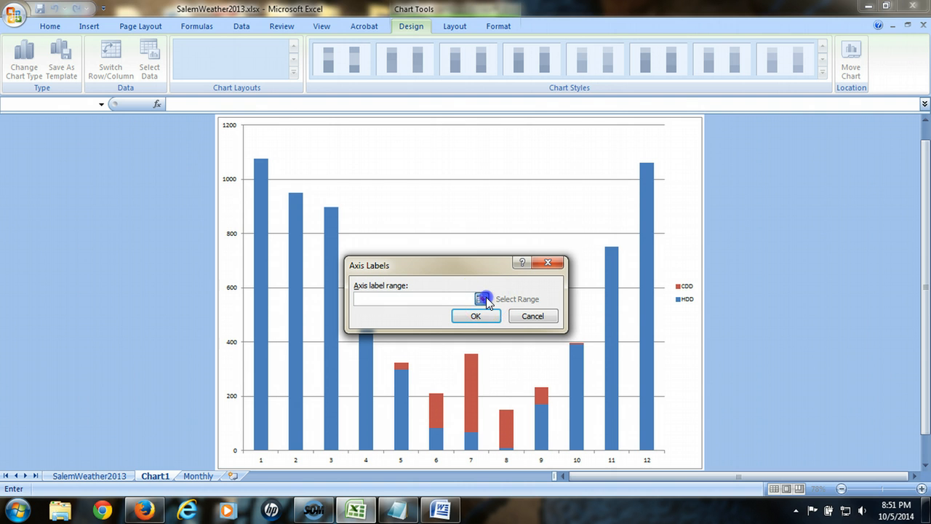
{"action": "left_click", "coordinate": [483, 297]}
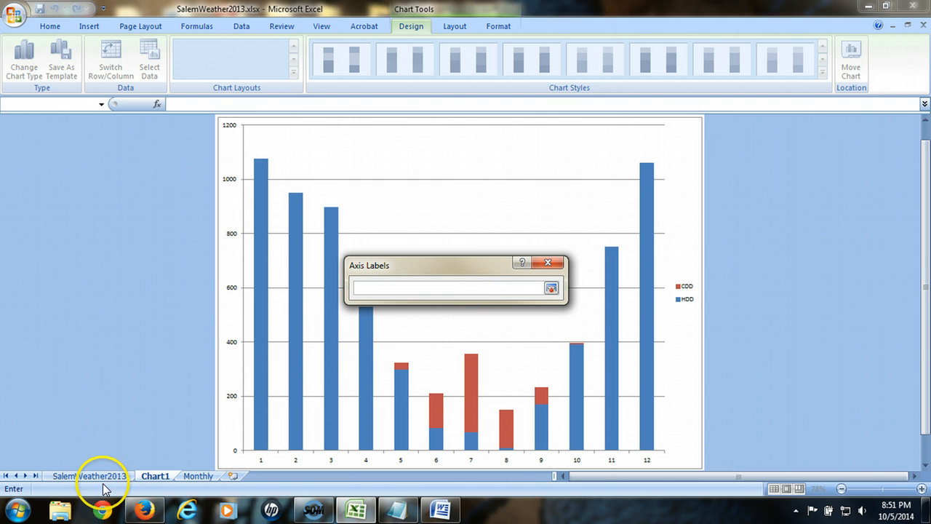
{"action": "left_click", "coordinate": [198, 477]}
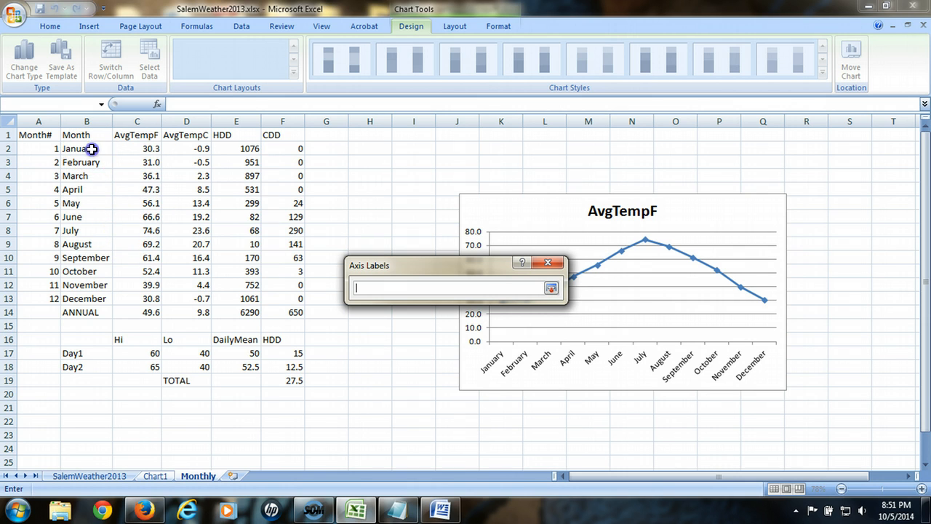
{"action": "left_click_drag", "start_coordinate": [86, 148], "coordinate": [86, 298]}
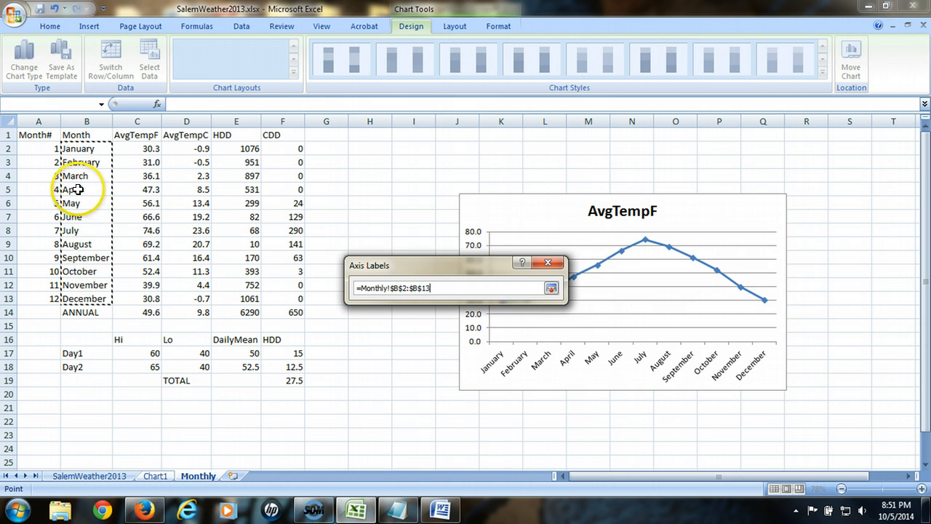
{"action": "mouse_move", "coordinate": [333, 288]}
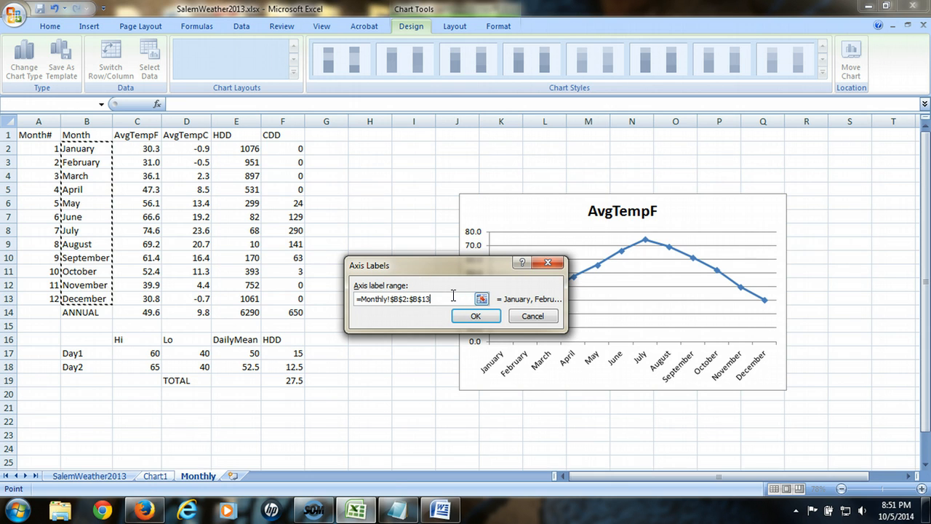
{"action": "left_click", "coordinate": [475, 316]}
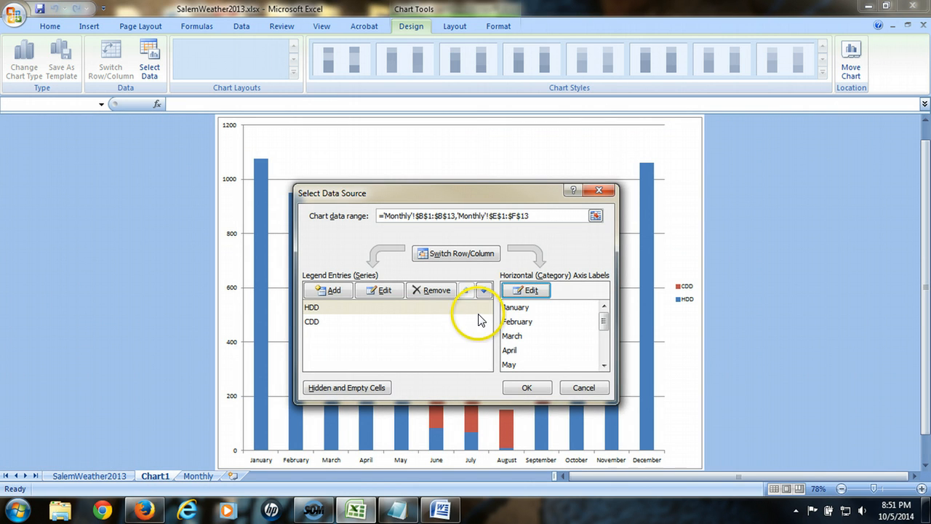
{"action": "left_click", "coordinate": [527, 387]}
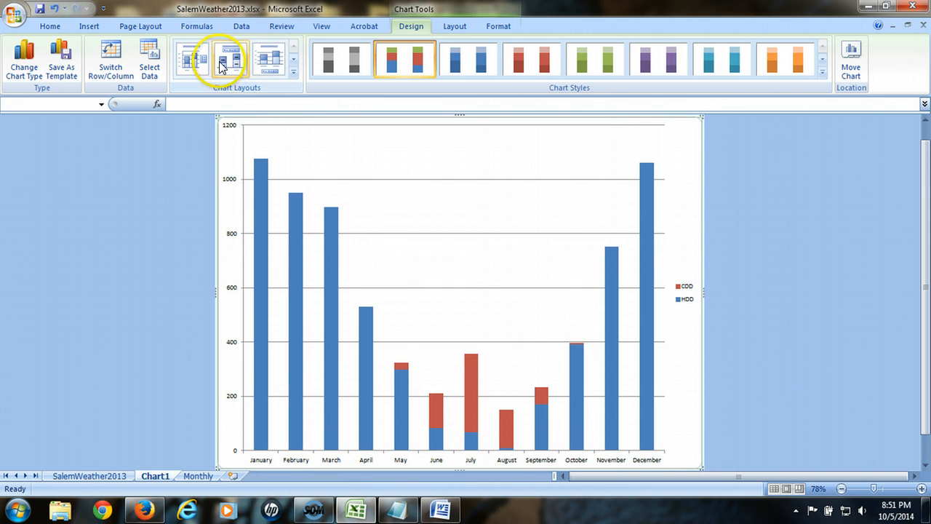
{"action": "mouse_move", "coordinate": [269, 67]}
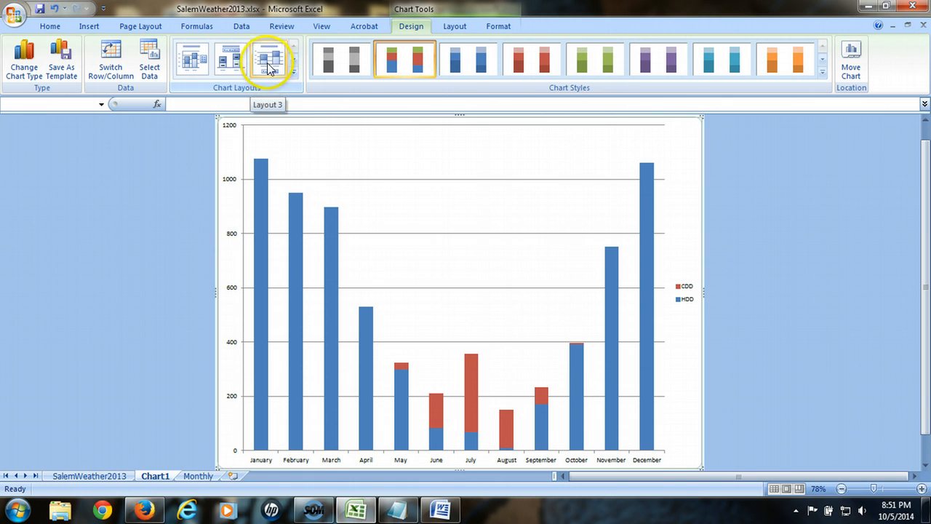
Step: Apply Layout 3 for a chart title and bottom legend, then switch back to Word
{"action": "left_click", "coordinate": [267, 58]}
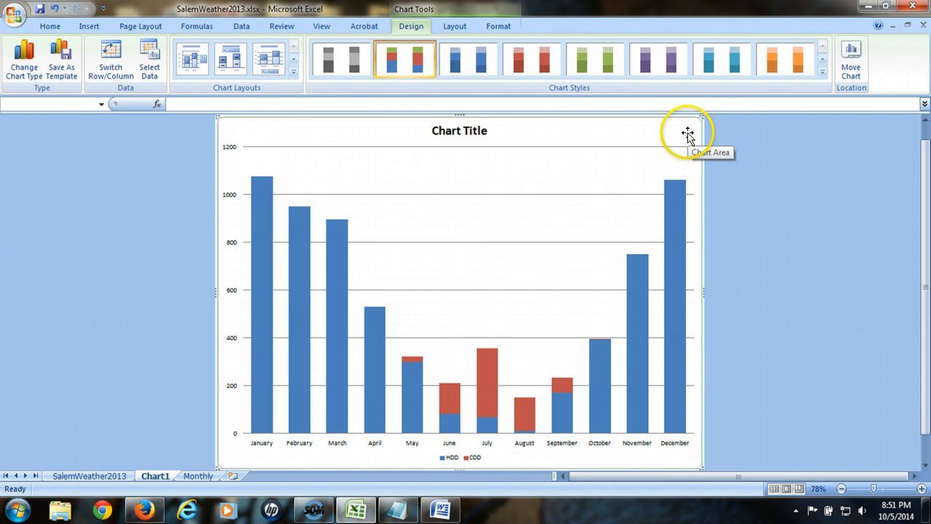
{"action": "right_click", "coordinate": [689, 135]}
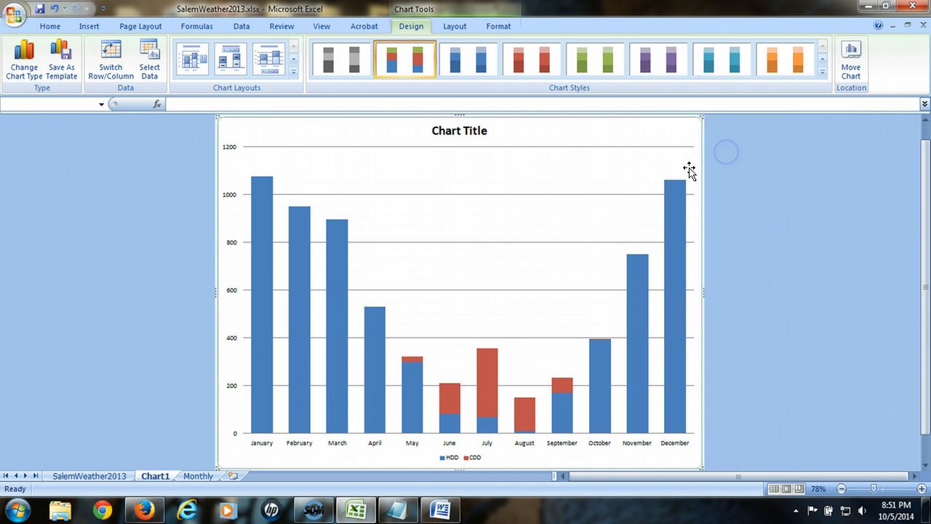
{"action": "left_click", "coordinate": [443, 509]}
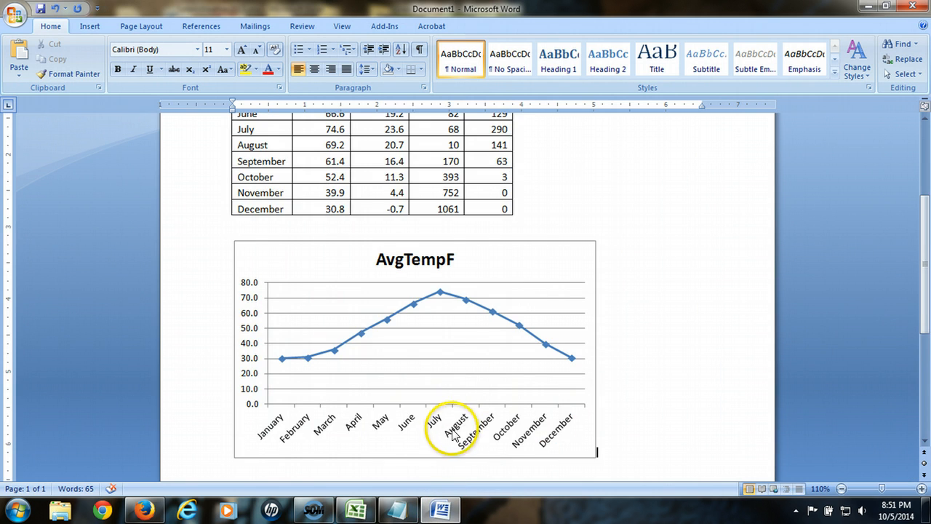
{"action": "scroll", "scroll_direction": "down", "scroll_amount": 3}
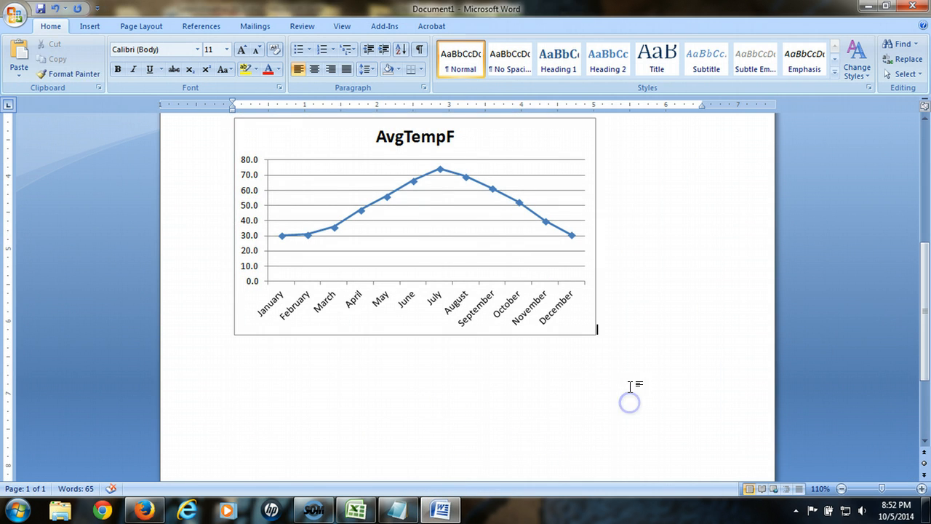